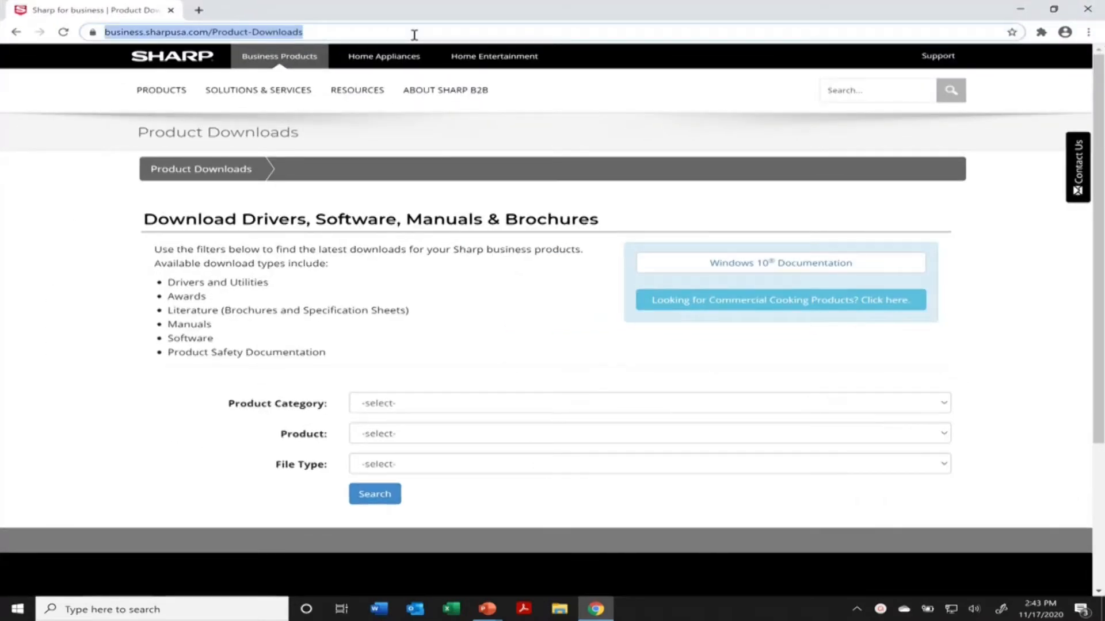
mouse_move(94, 39)
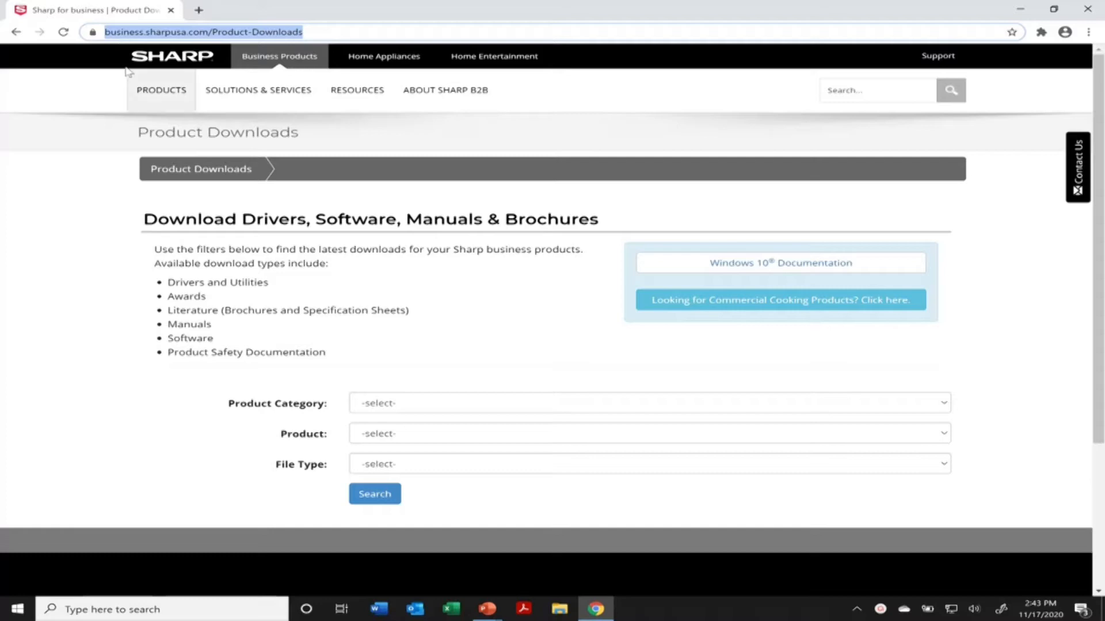
- Search downloads filtered by MFPs, MX-3070N and Drivers and Utilities
scroll(down, 3)
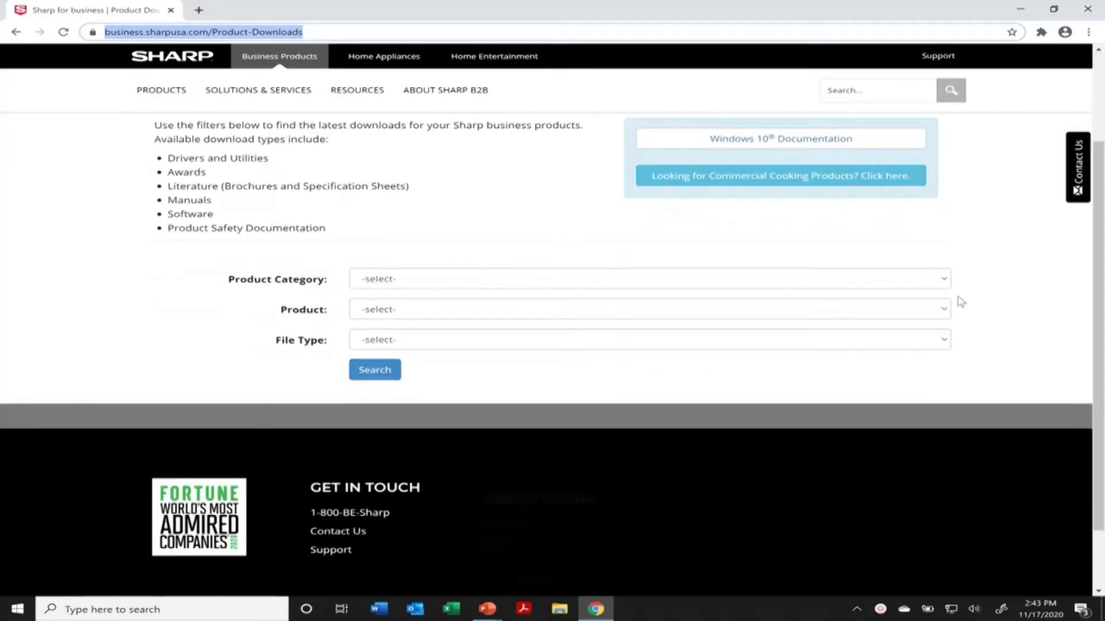
click(648, 293)
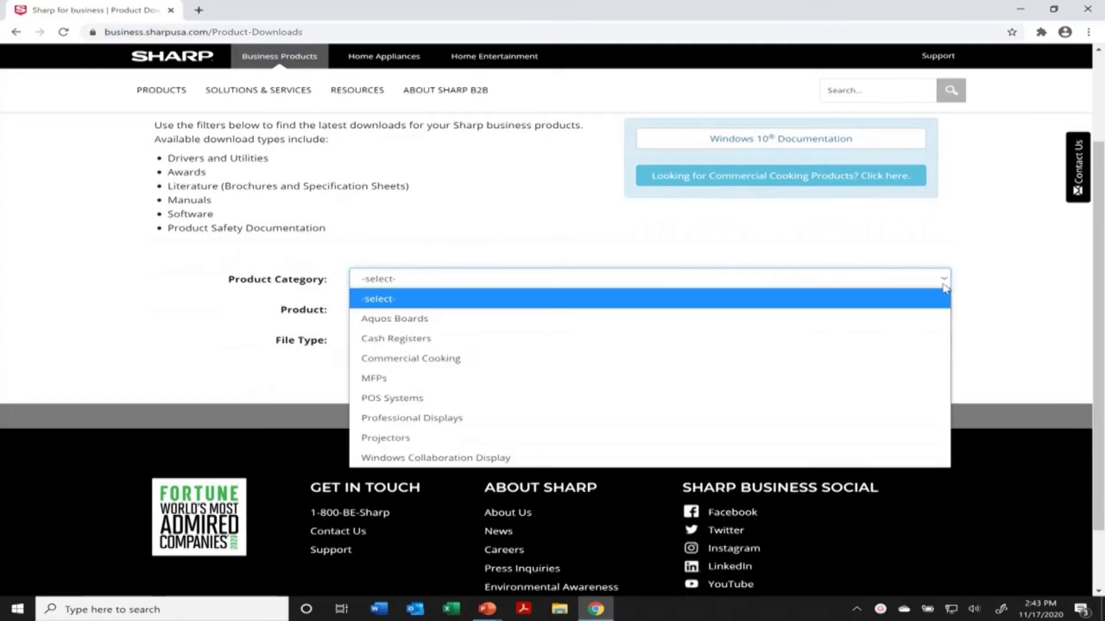
click(373, 378)
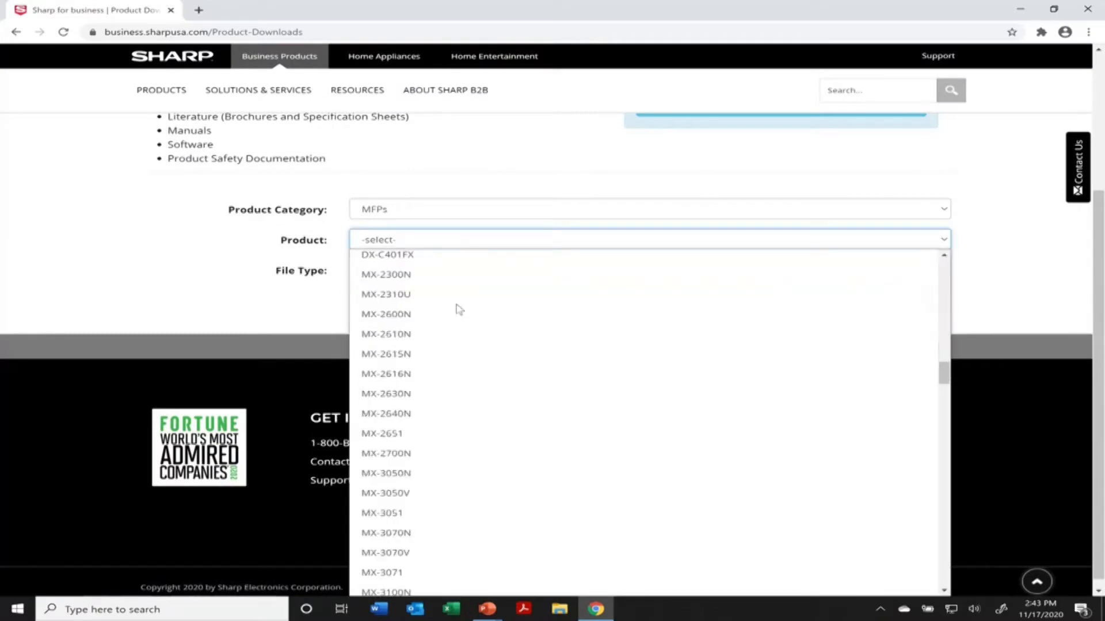
scroll(down, 3)
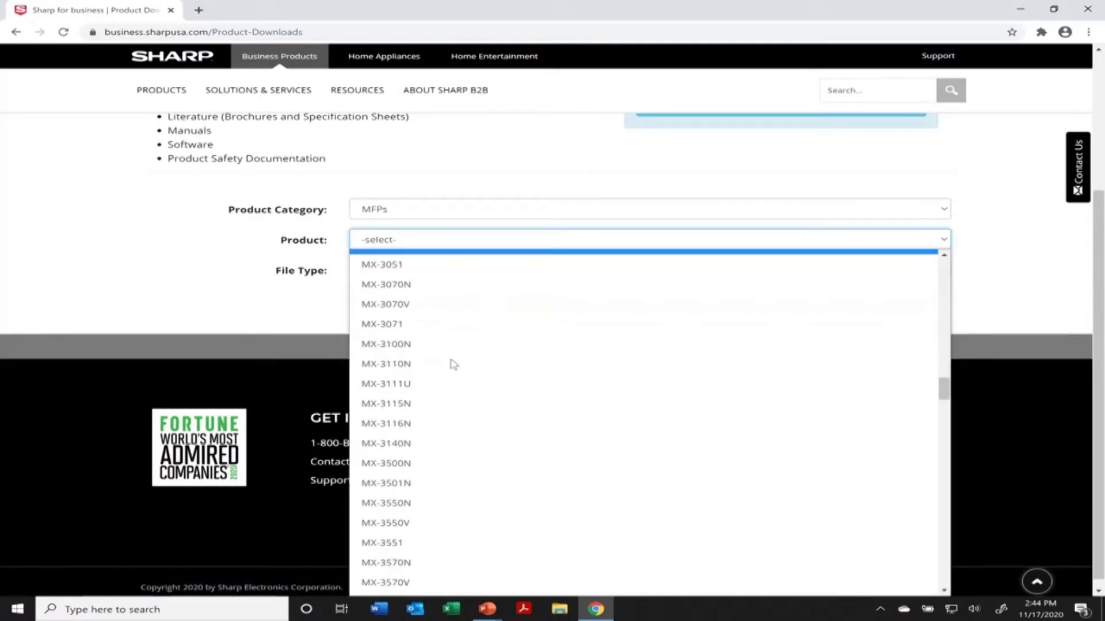
mouse_move(422, 294)
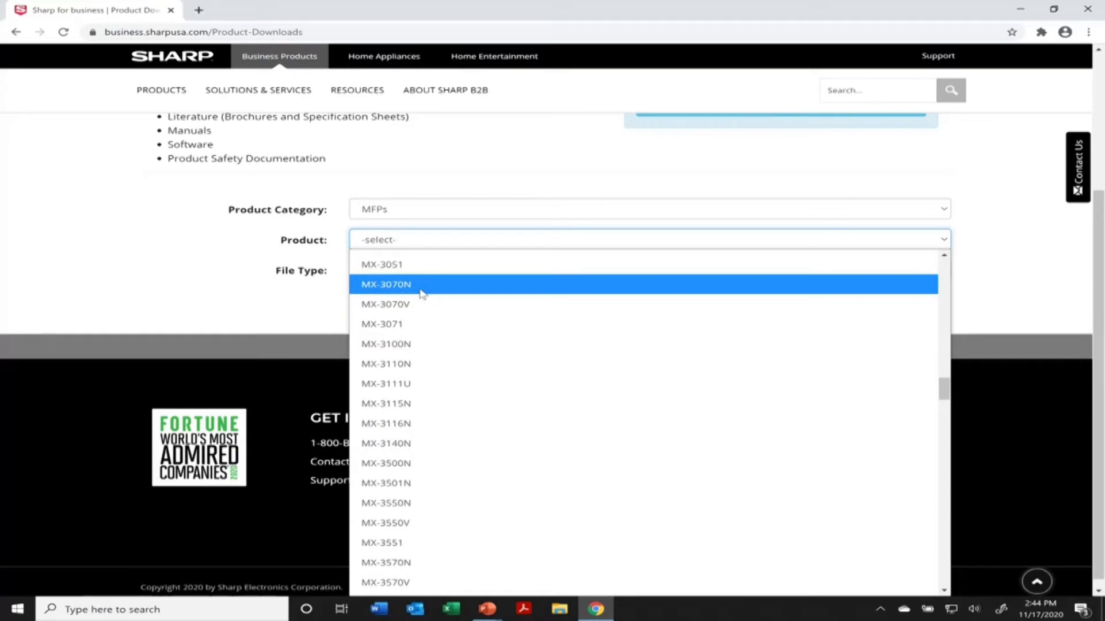
click(385, 284)
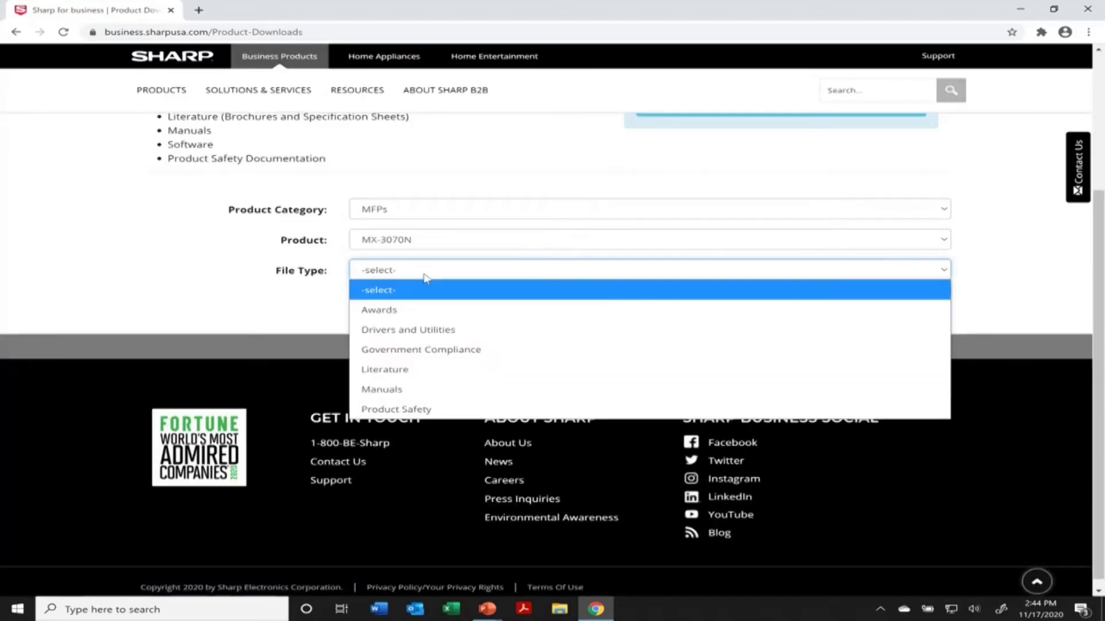
click(408, 330)
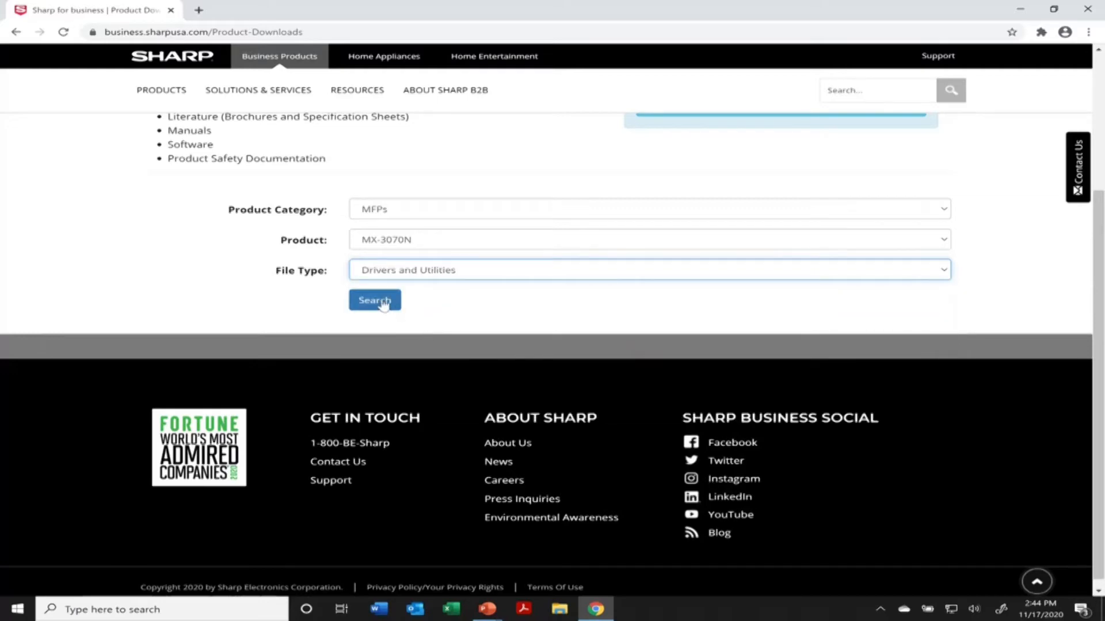
click(375, 300)
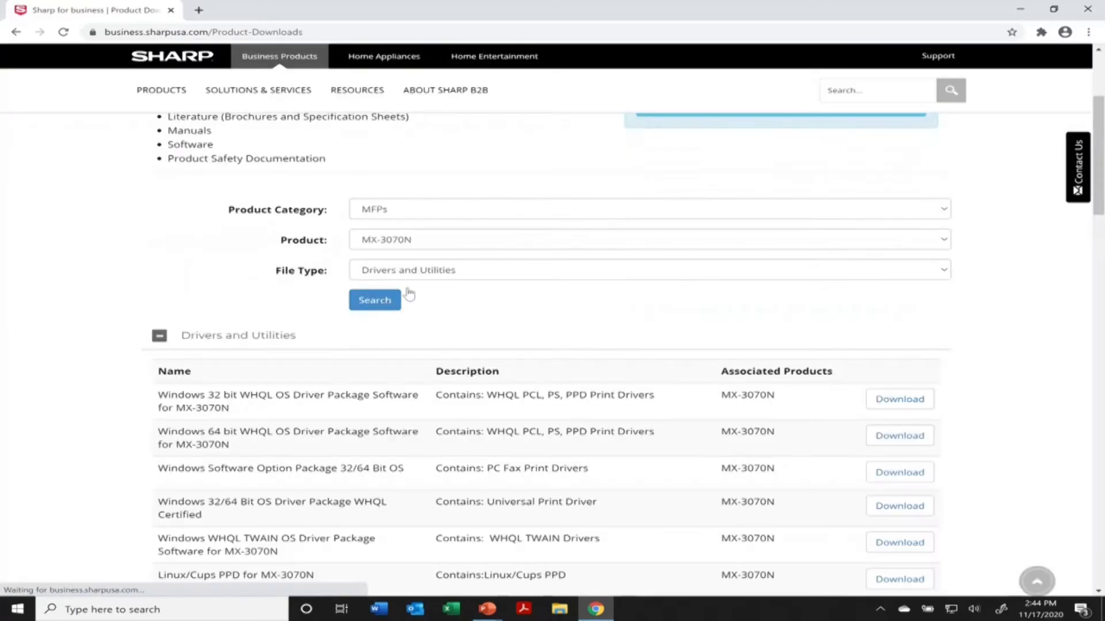
scroll(down, 3)
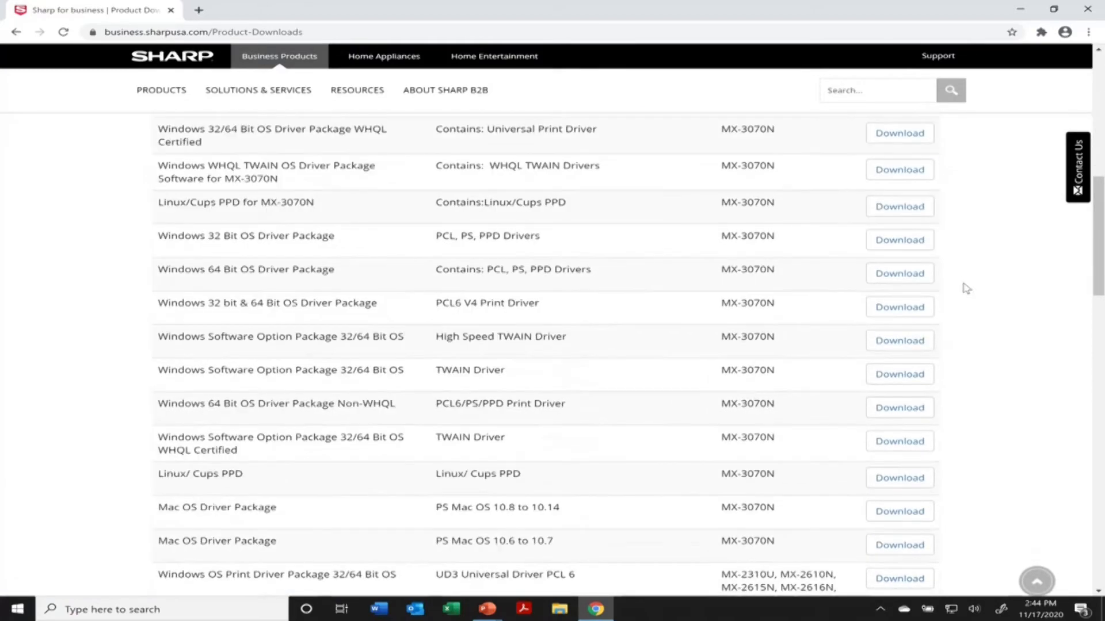
scroll(down, 3)
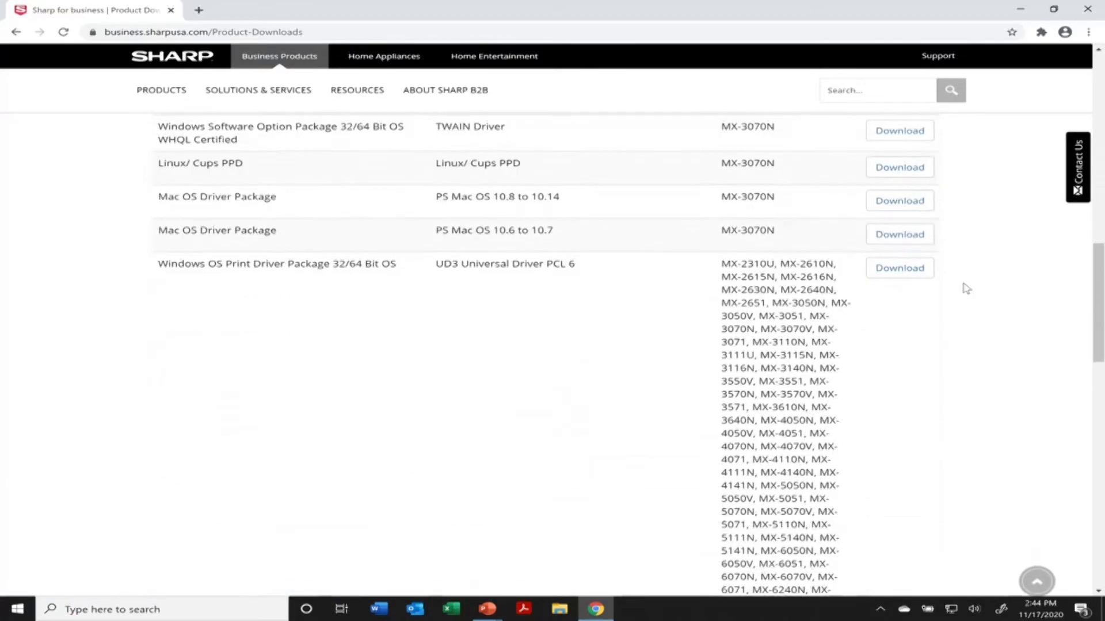
scroll(down, 3)
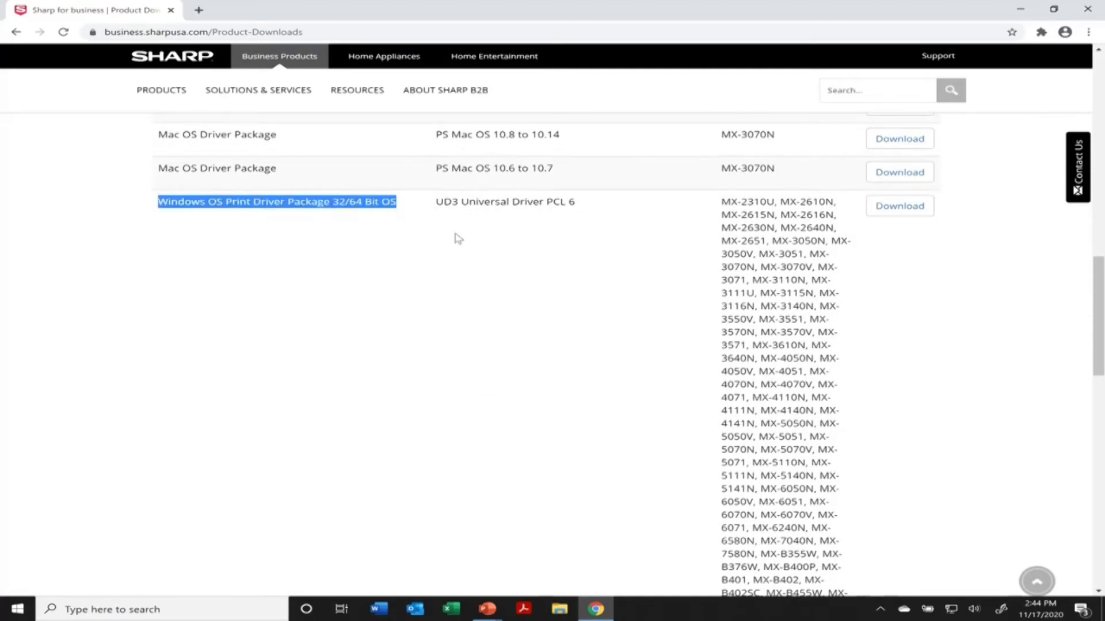
scroll(down, 3)
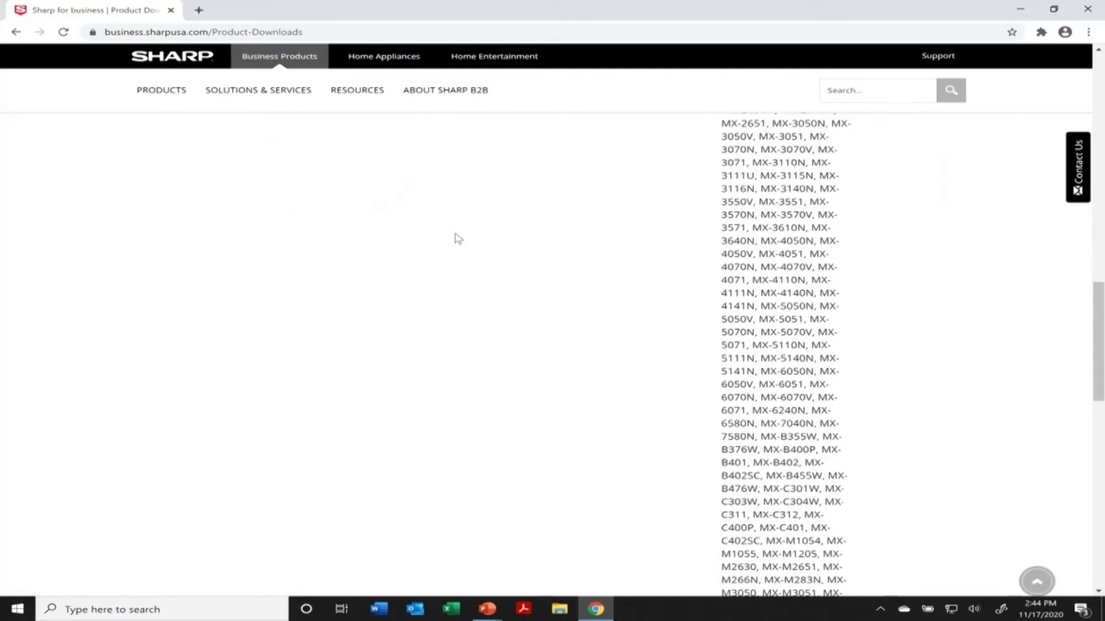
scroll(down, 3)
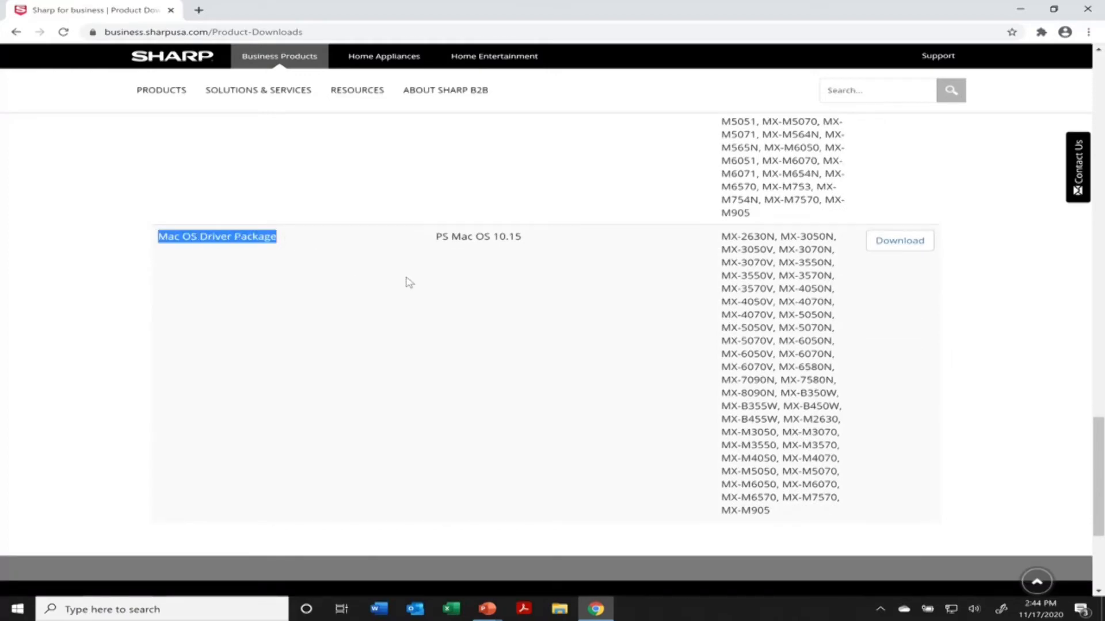
scroll(up, 3)
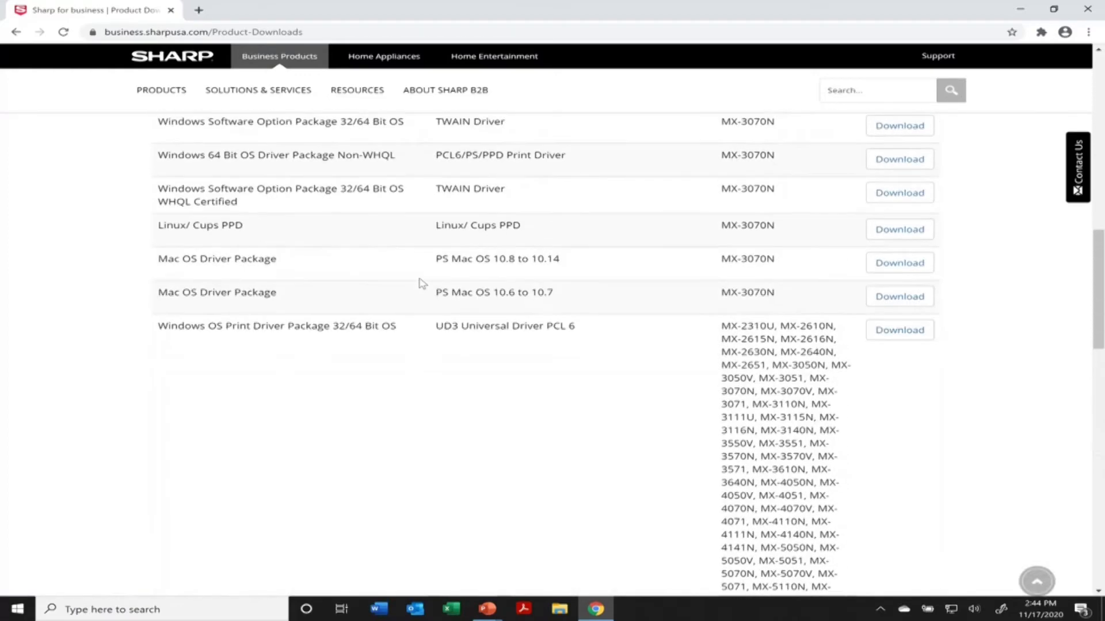
mouse_move(601, 331)
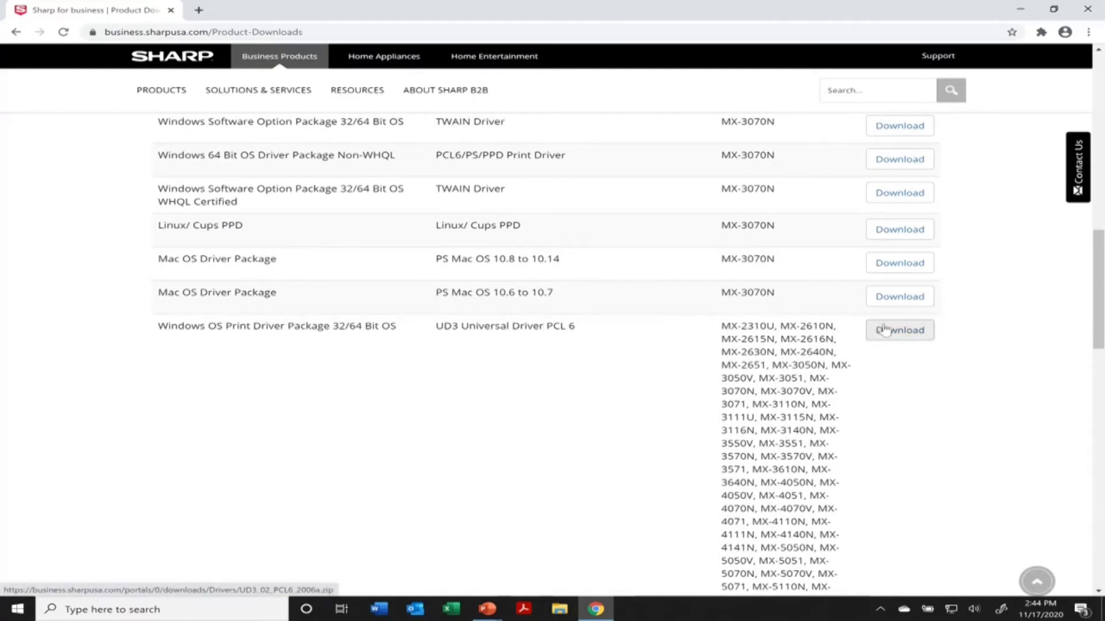
- Download the UD3 Universal Driver PCL 6 package and show it in its folder
click(900, 330)
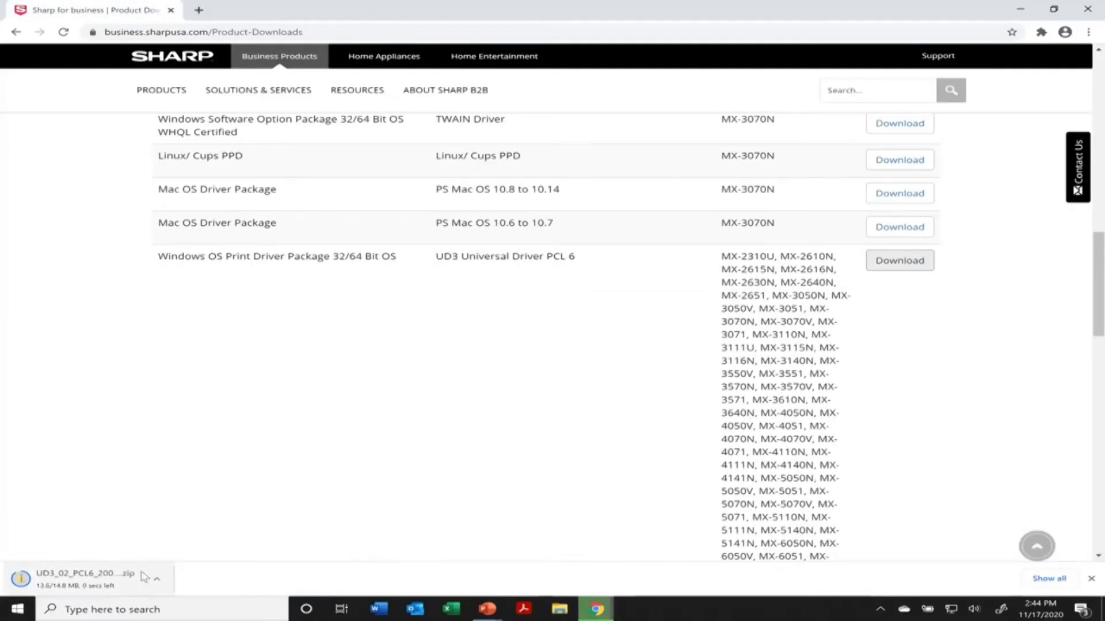
click(156, 578)
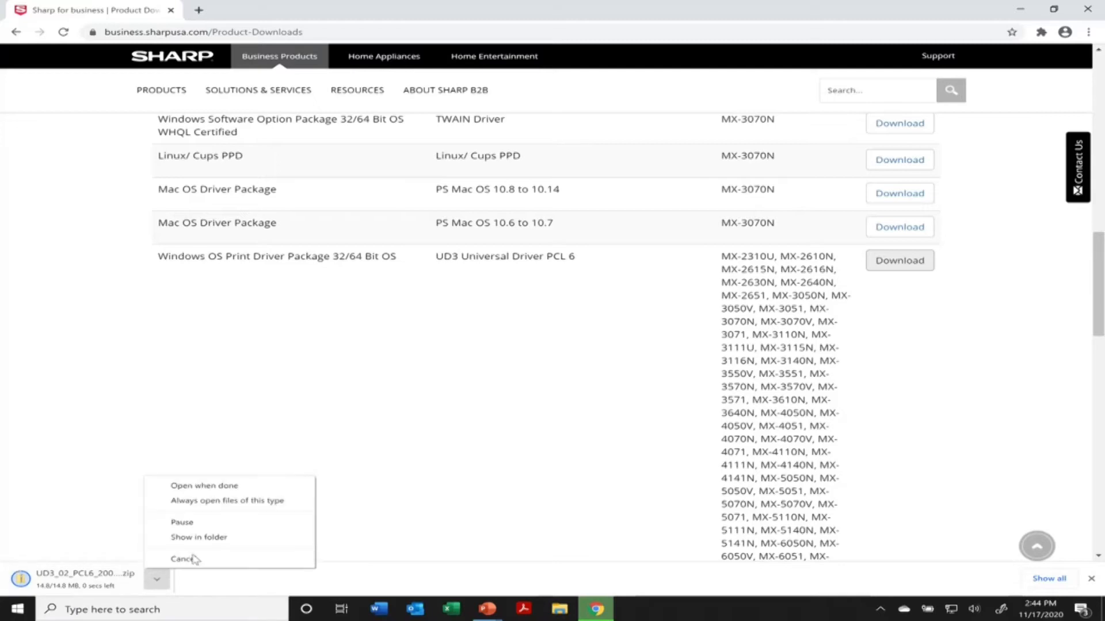
click(206, 549)
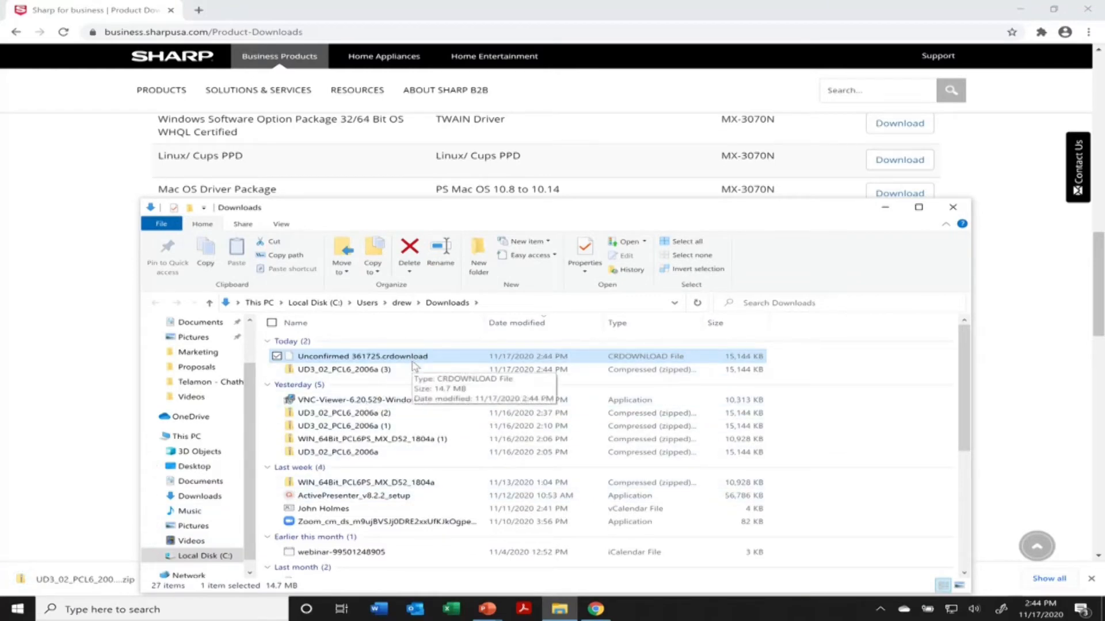
- Dismiss the partial-download prompt and open the UD3_02_PCL6_2006a (3) zip archive
double_click(362, 356)
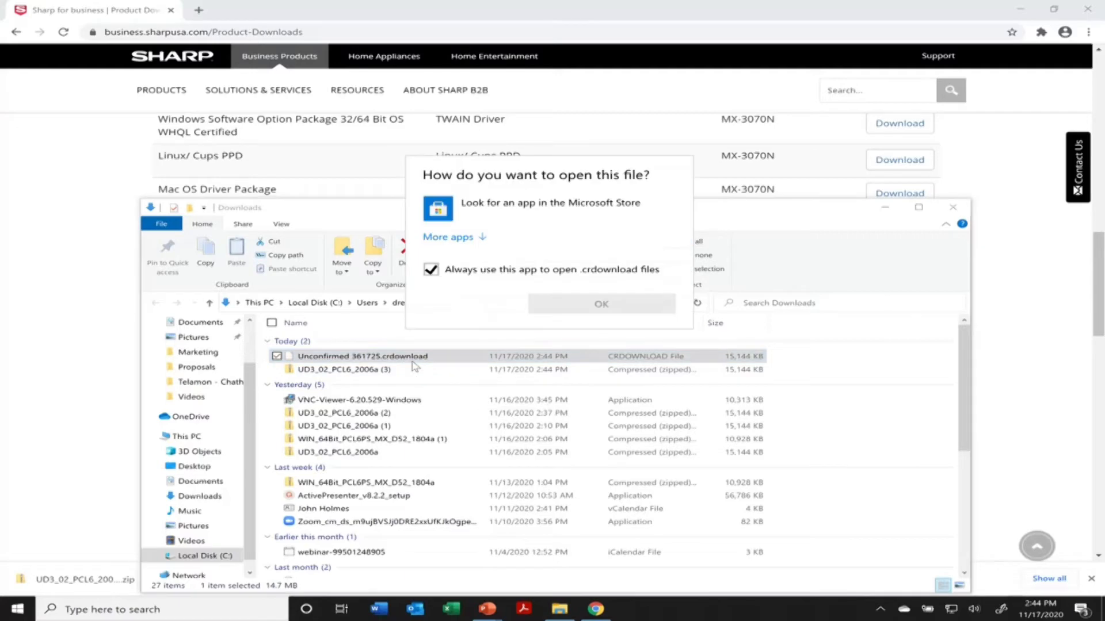
mouse_move(557, 313)
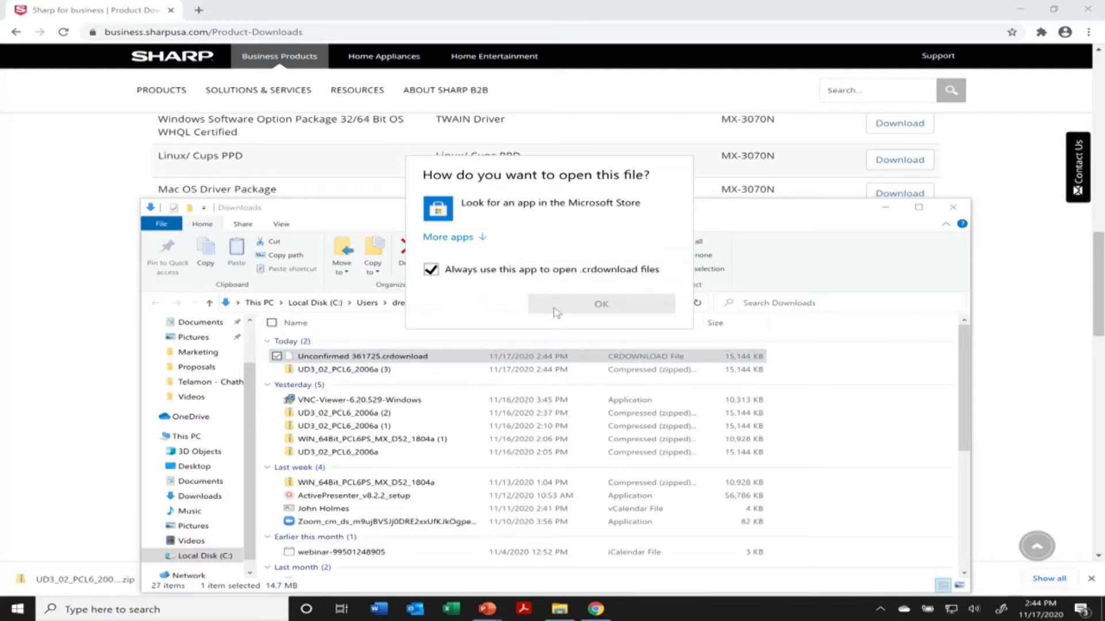
click(601, 304)
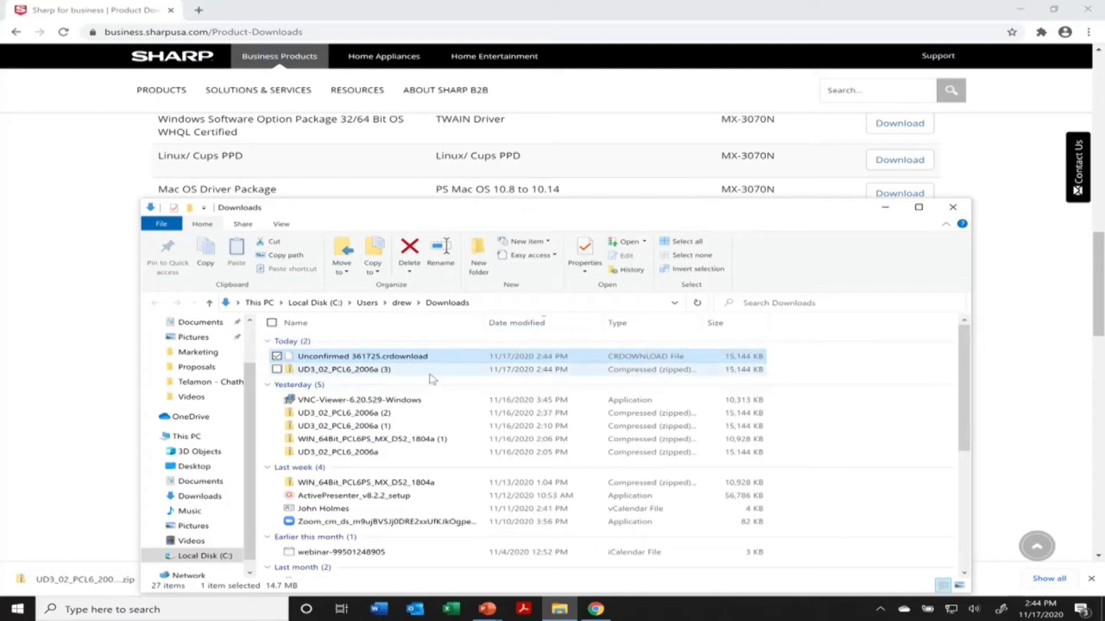
mouse_move(430, 378)
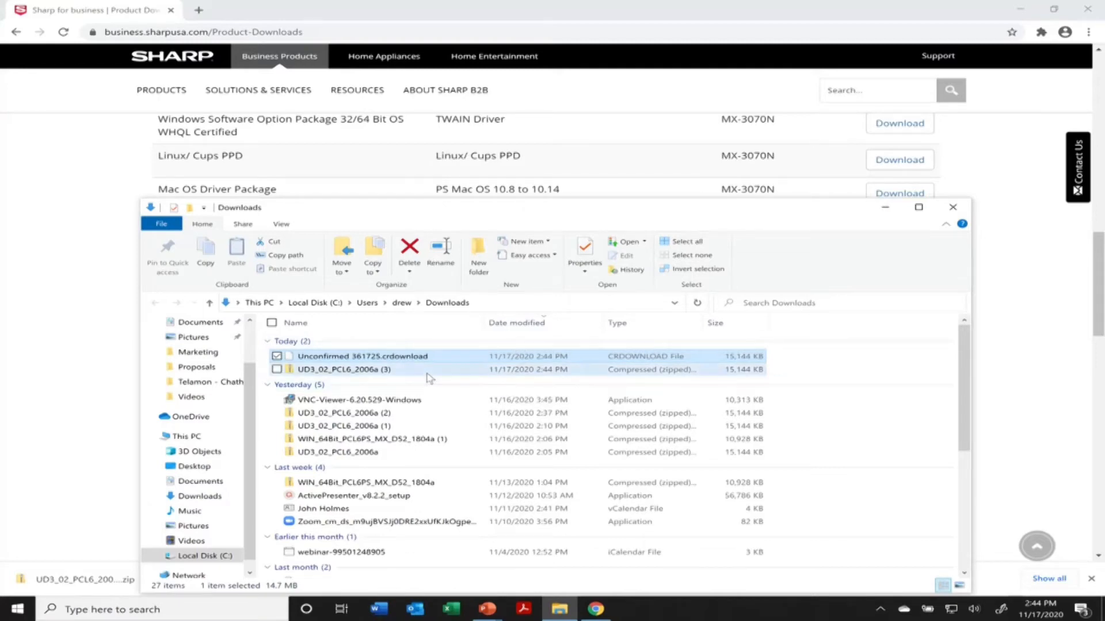
double_click(344, 369)
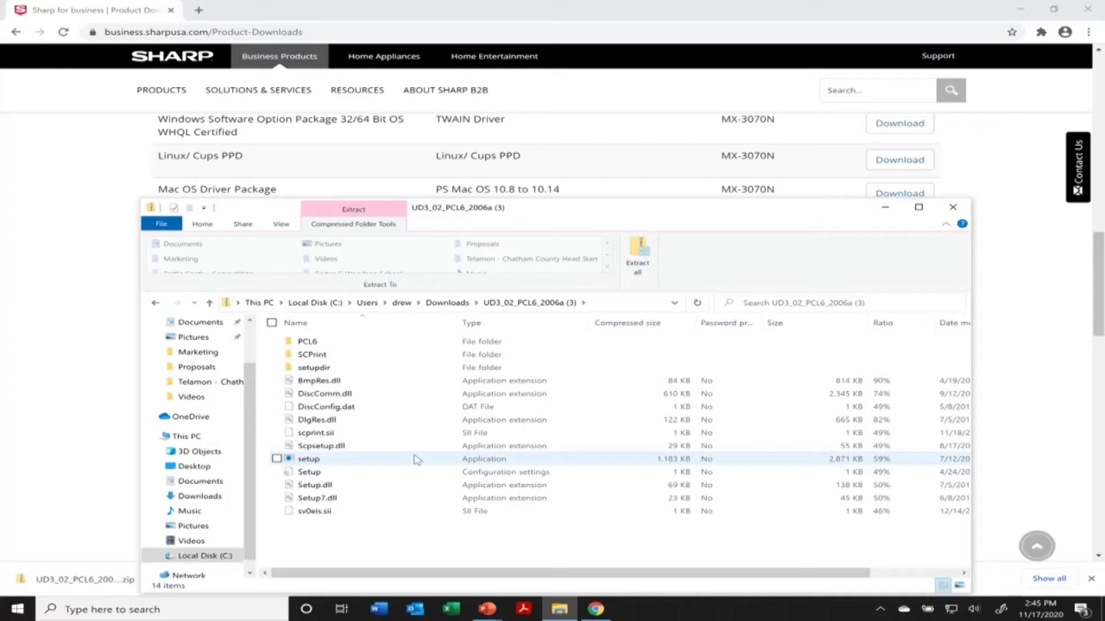
- Launch setup from the archive and continue with English as the language
click(308, 459)
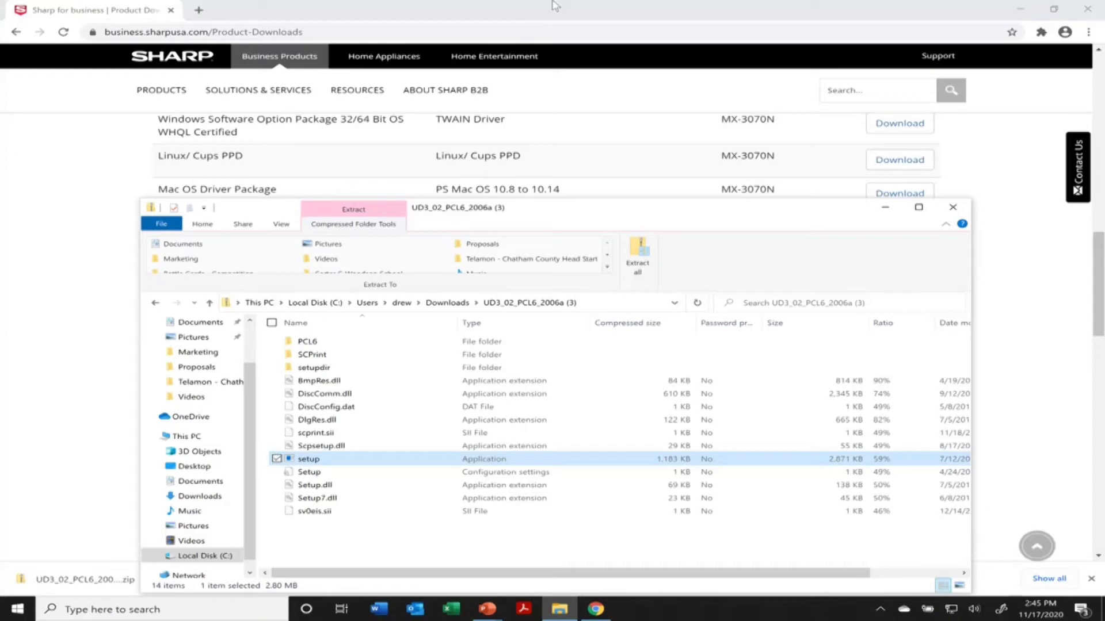
double_click(309, 459)
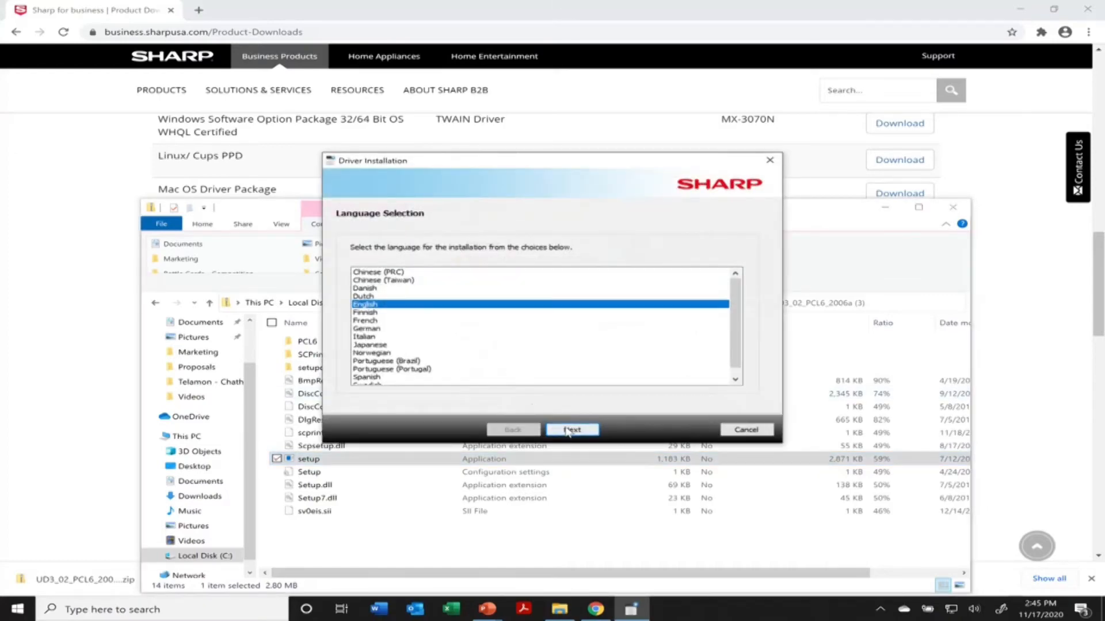
click(572, 429)
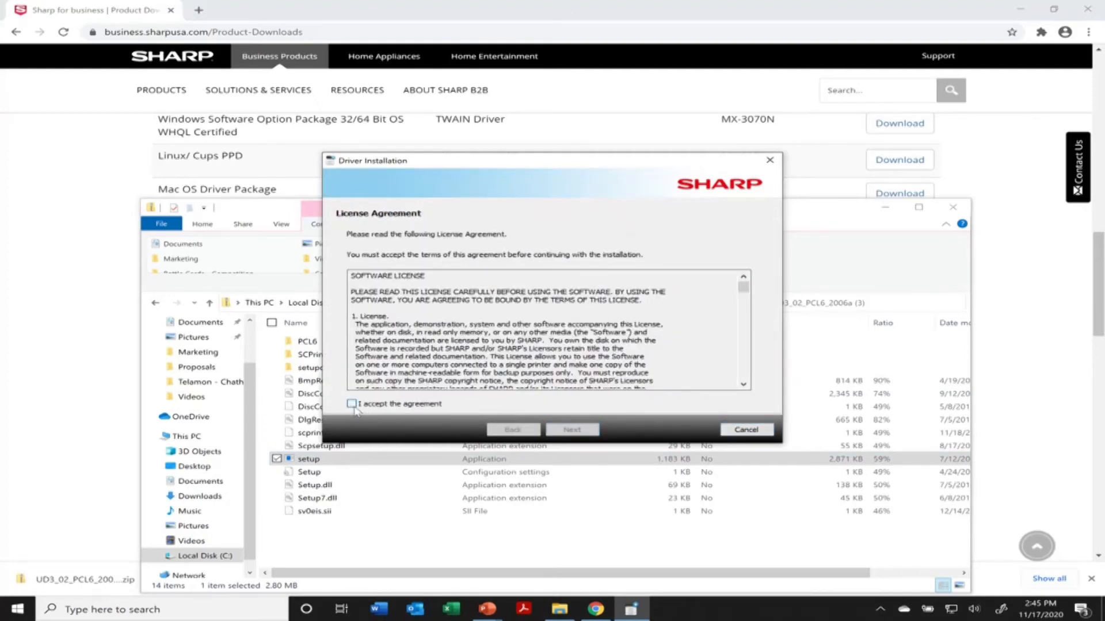
- Accept the Sharp license agreement and continue to the installation type
click(352, 404)
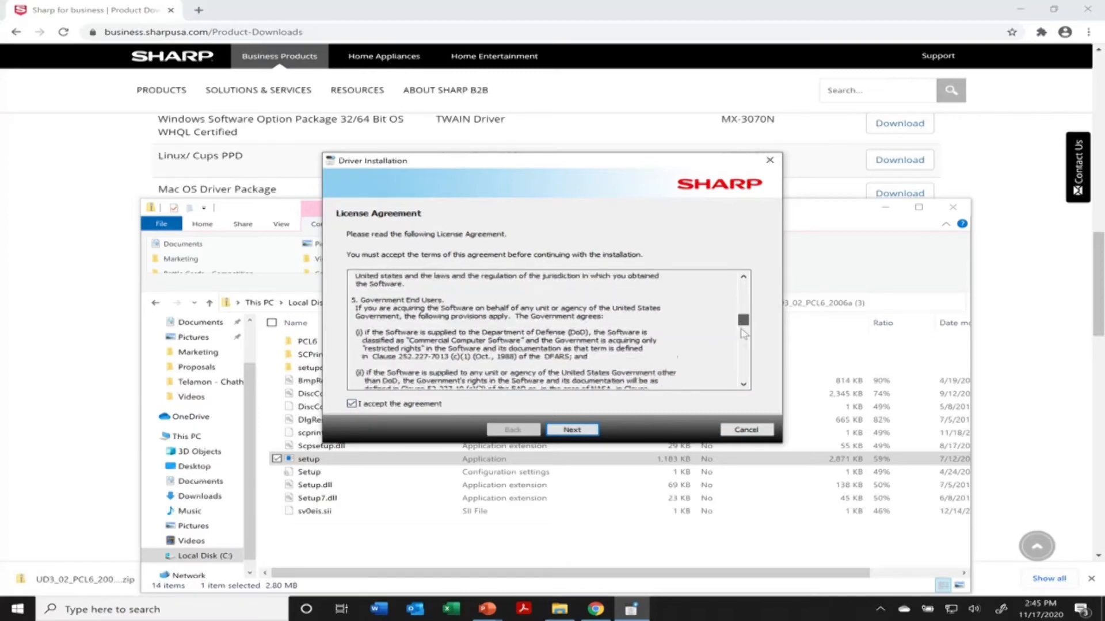
scroll(down, 3)
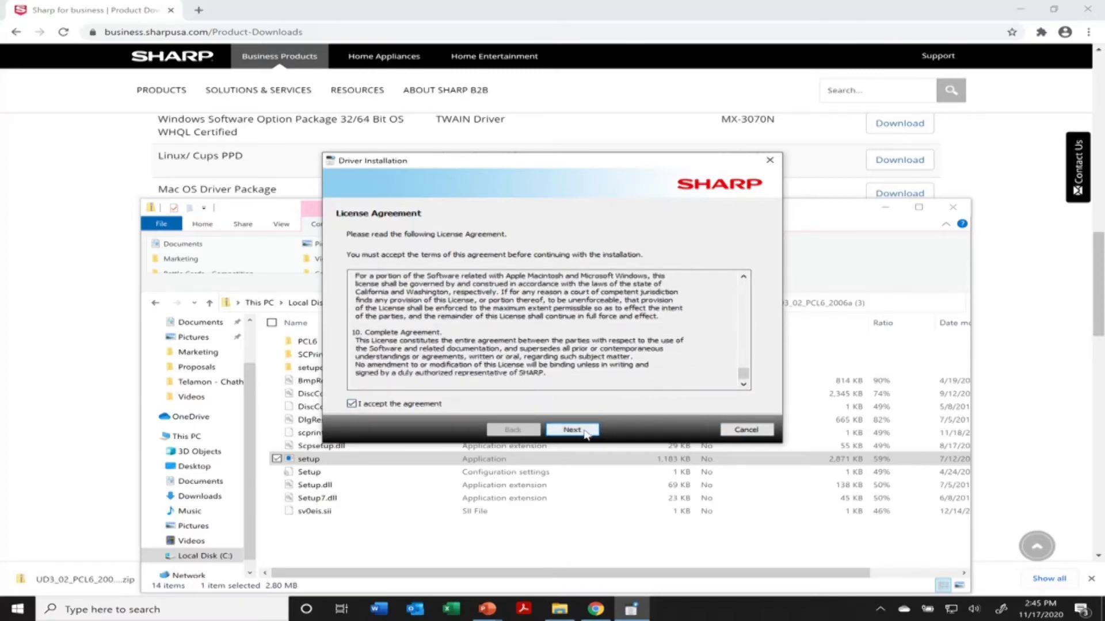
click(573, 429)
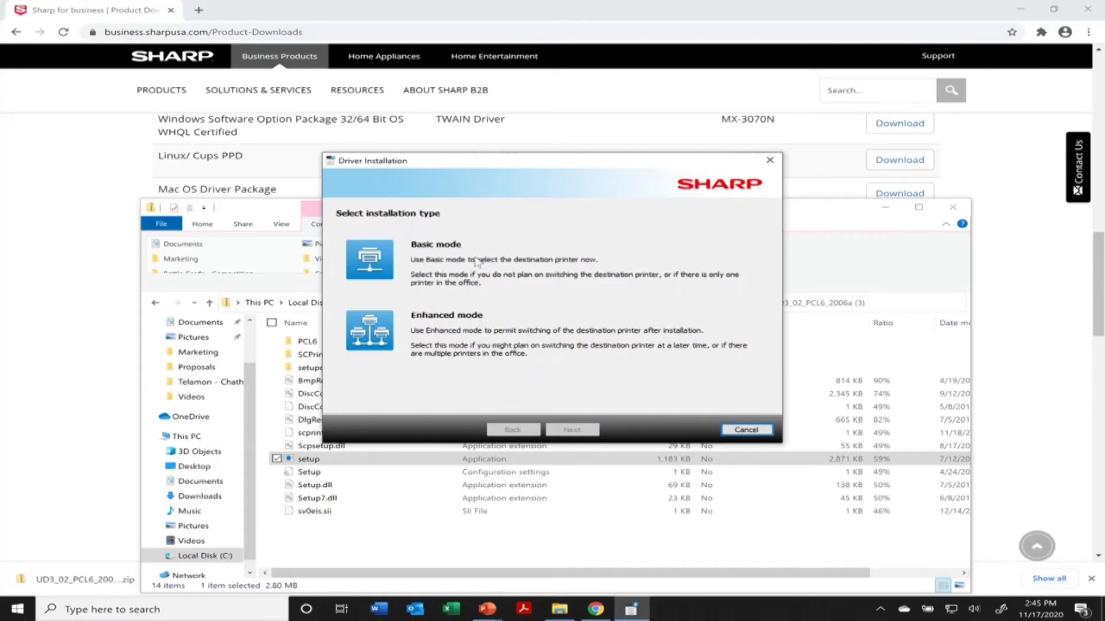
mouse_move(466, 299)
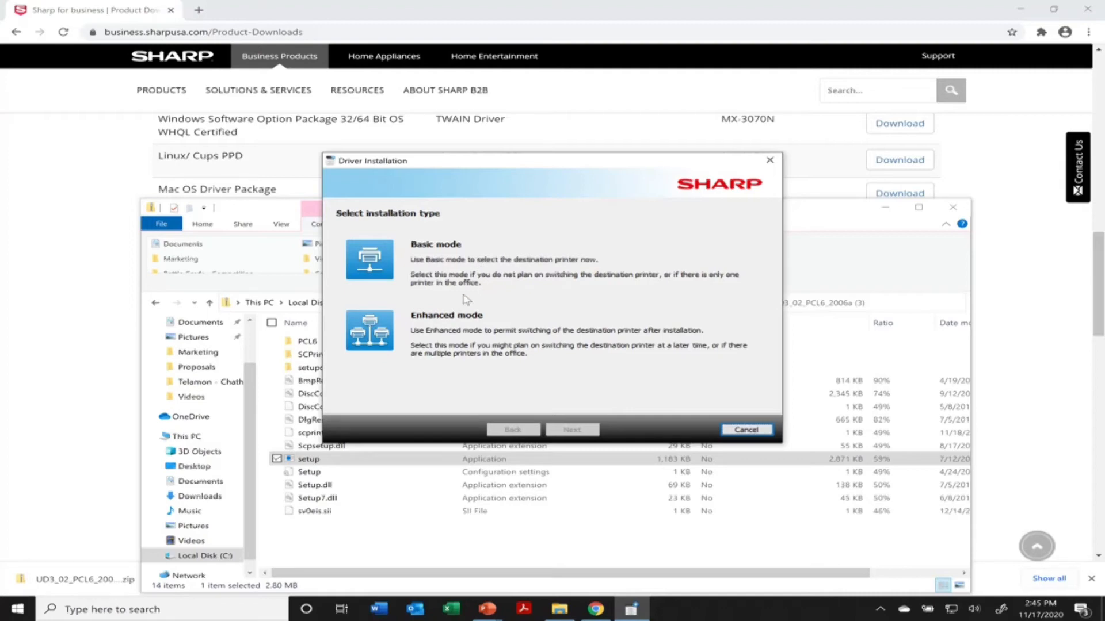
- Choose Basic mode, search the network for MFPs, and tick the MX-3070N at 192.168.30.201
click(369, 260)
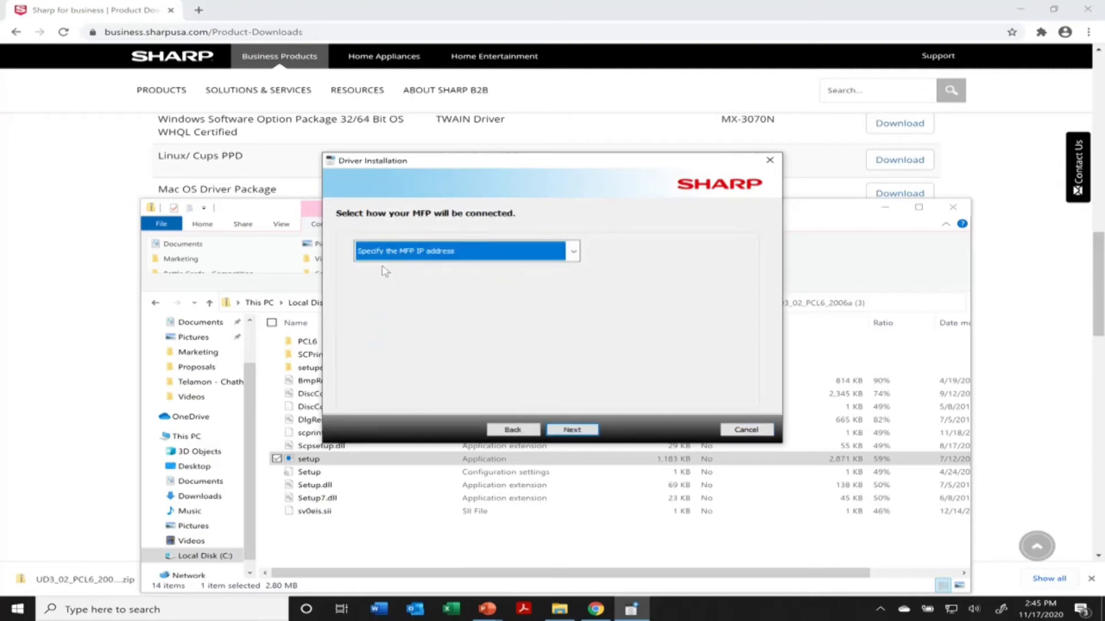
click(573, 251)
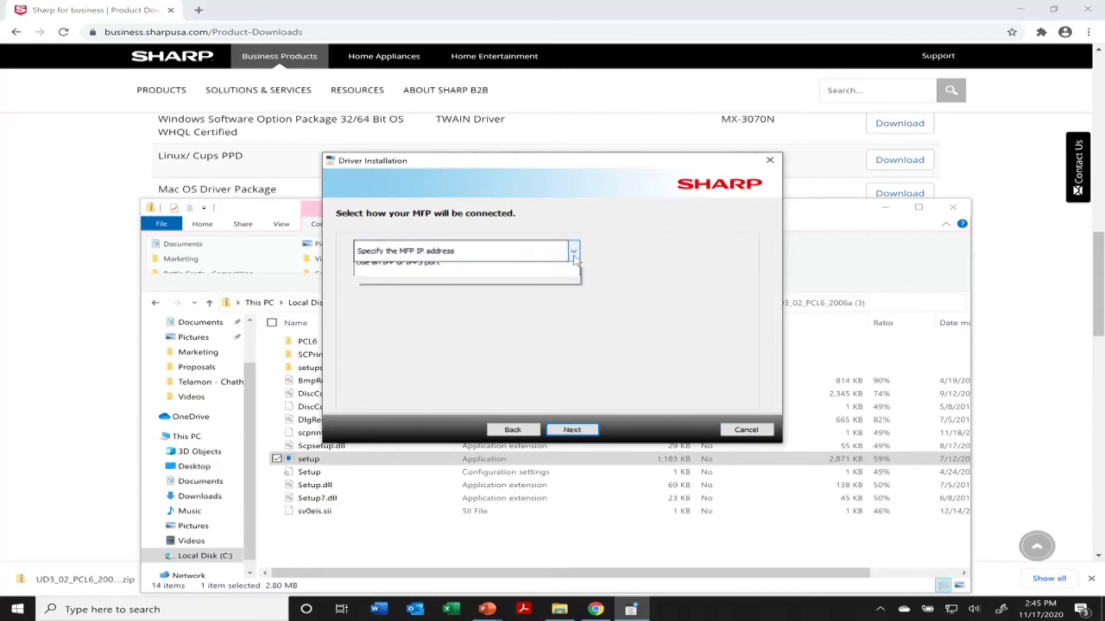
click(573, 251)
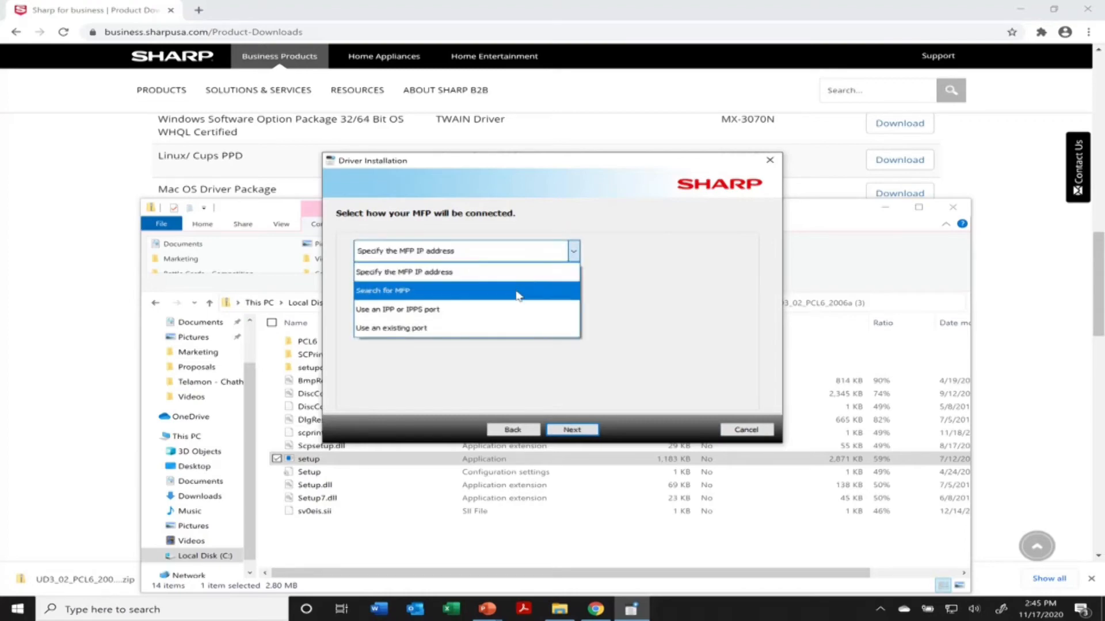
click(383, 290)
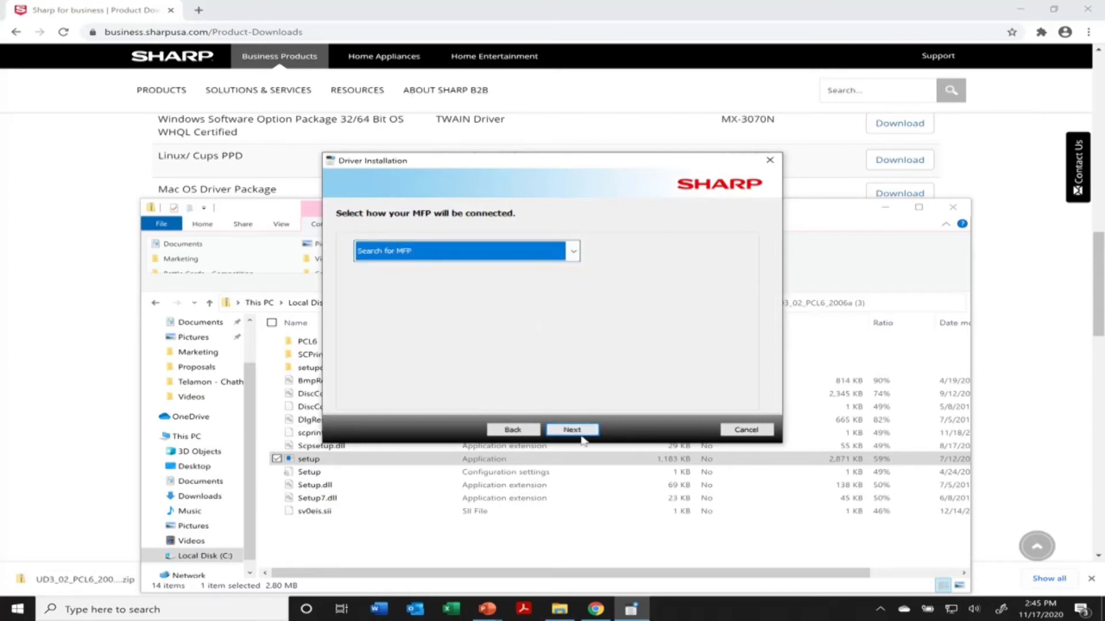
click(572, 430)
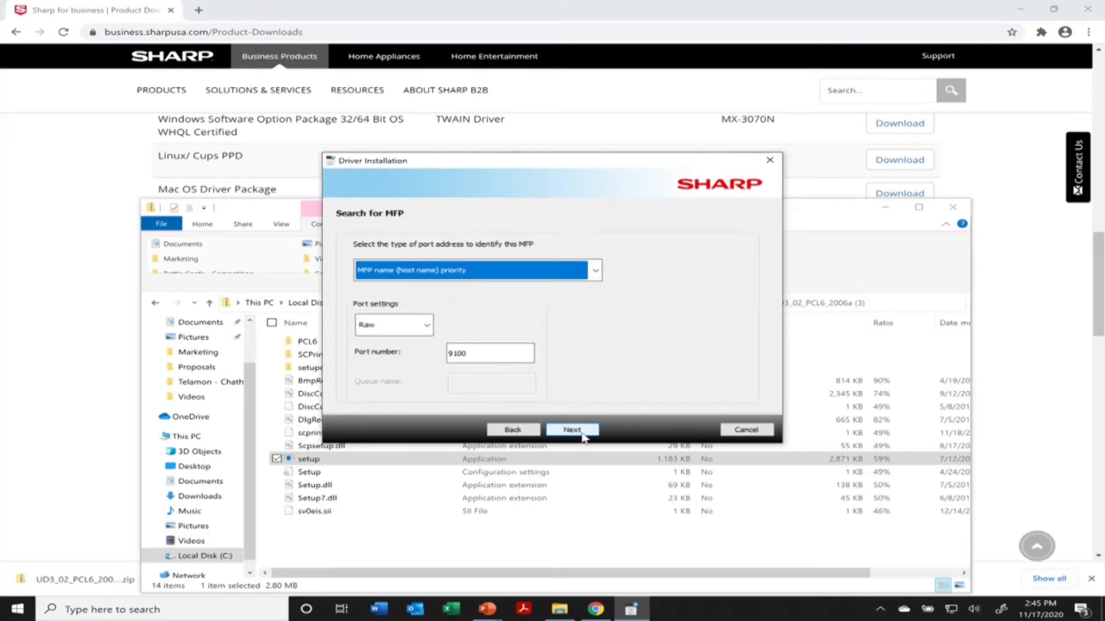
click(572, 429)
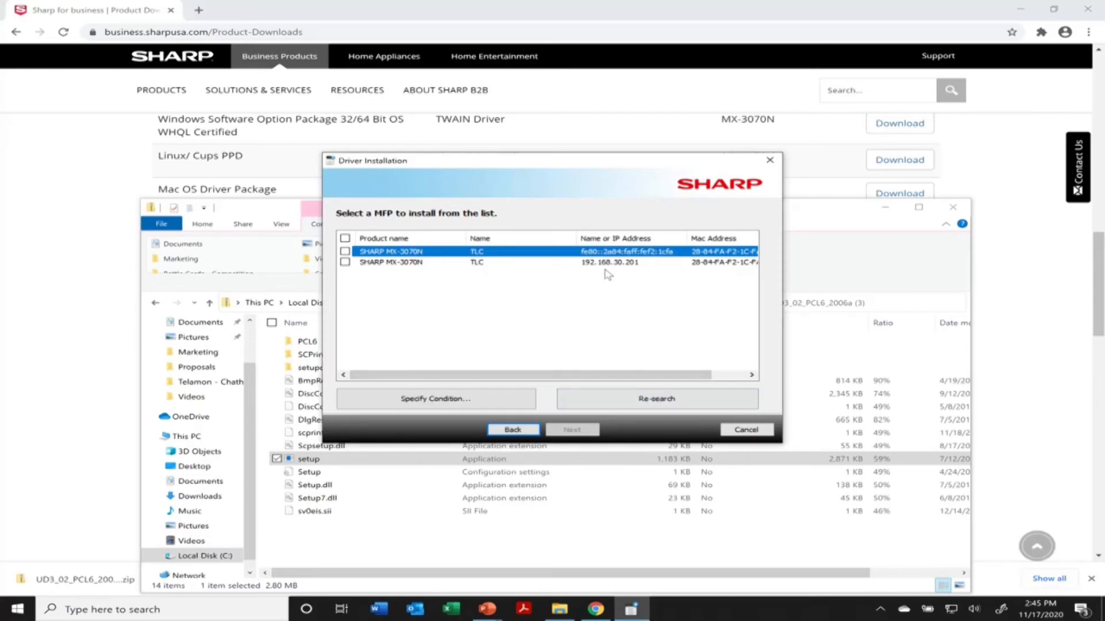
click(612, 263)
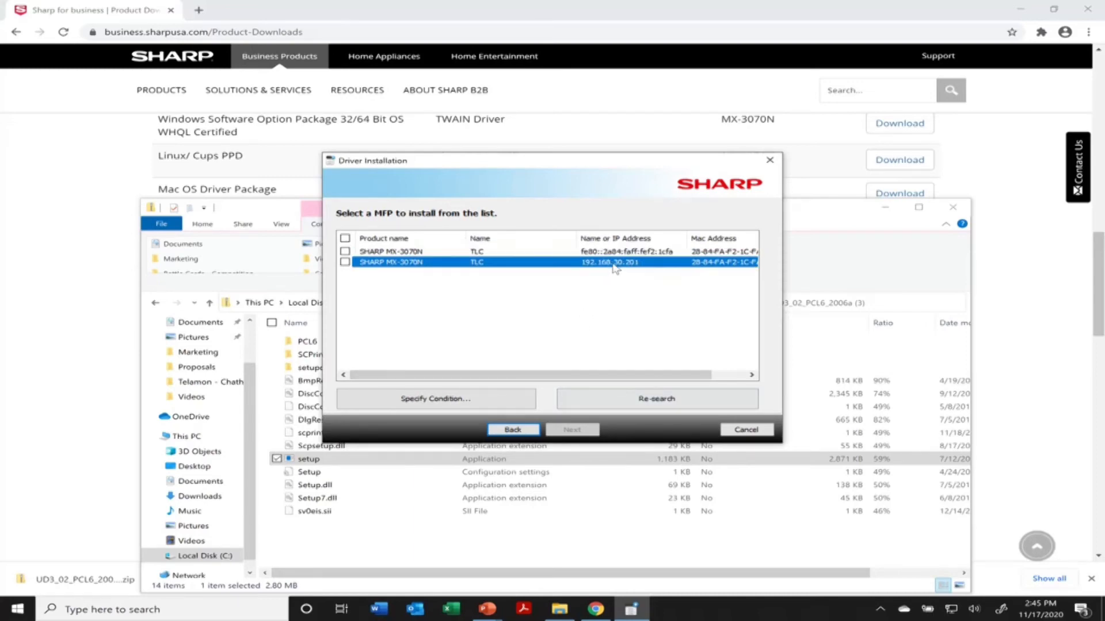
mouse_move(631, 285)
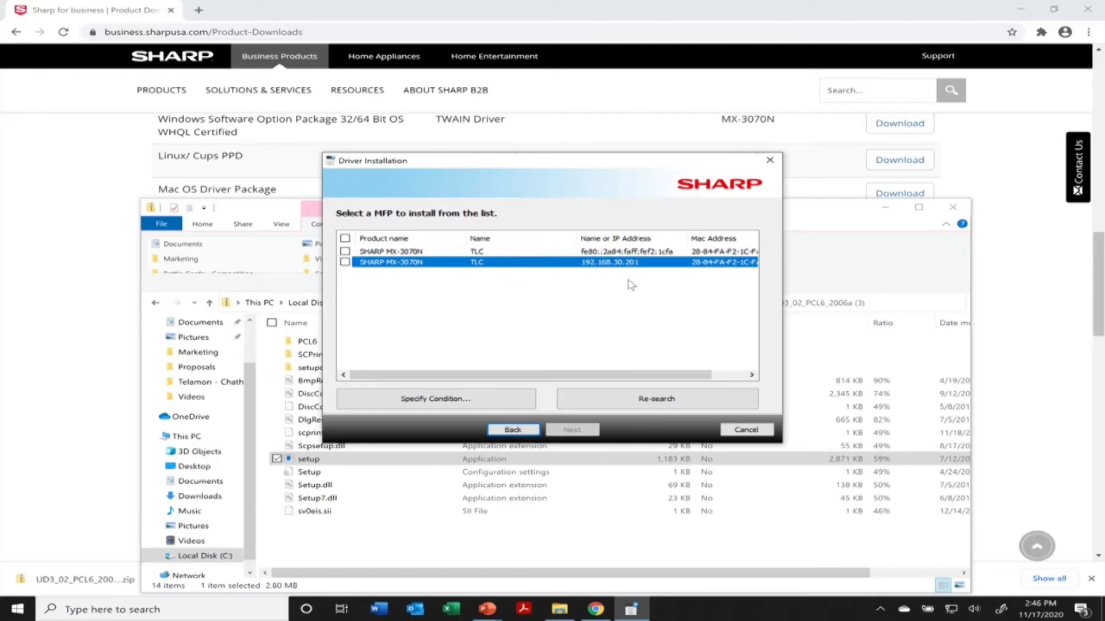
mouse_move(643, 273)
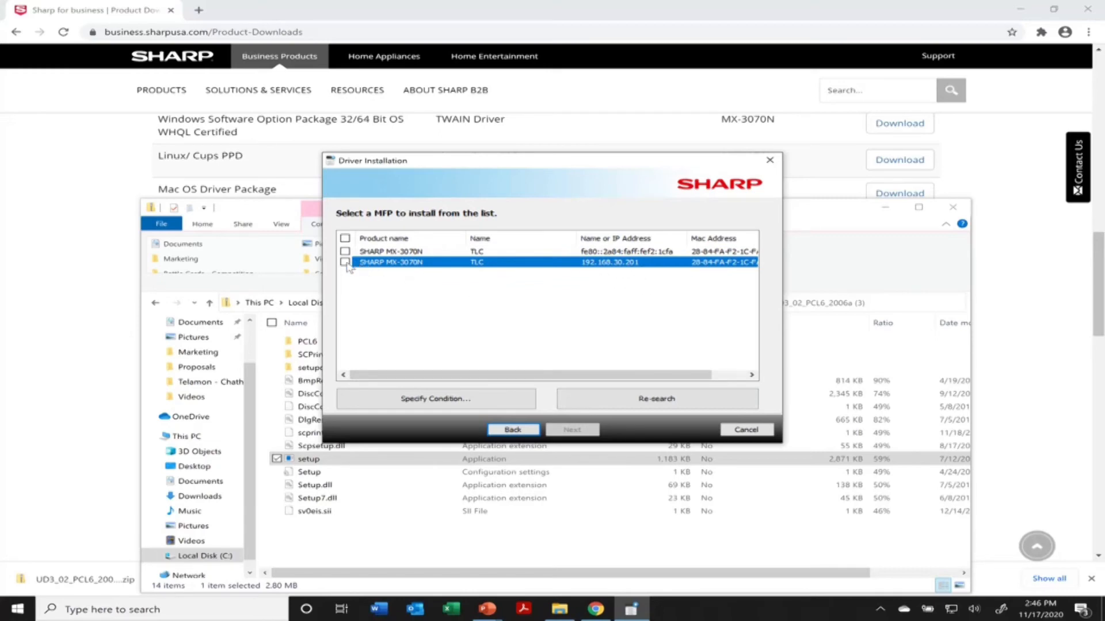
click(345, 263)
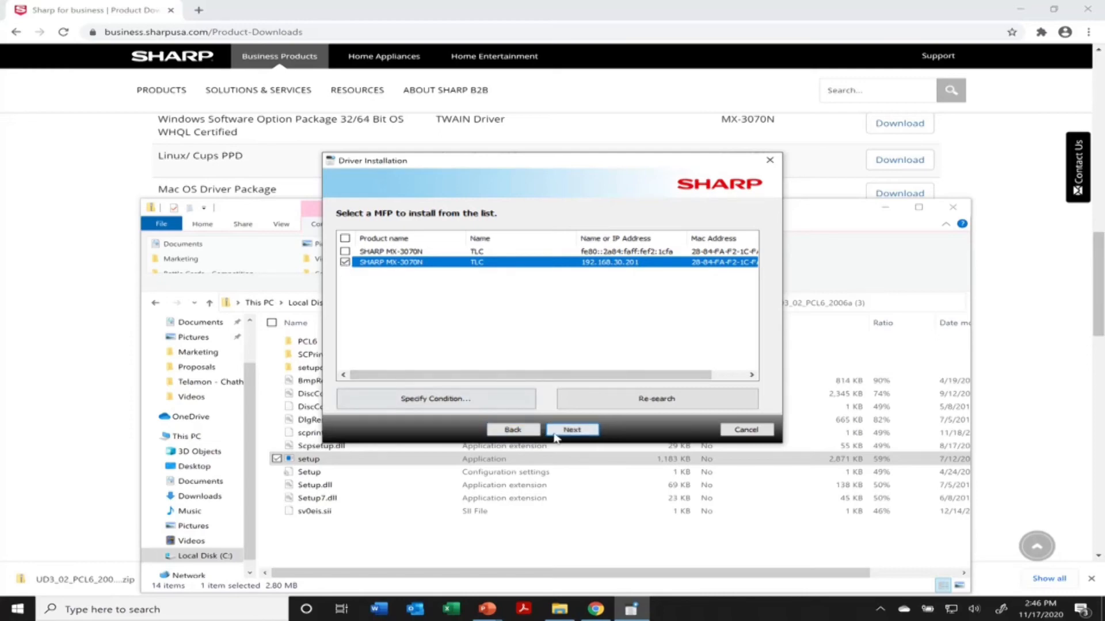
- Accept the driver settings, install the SHARP UD3 PCL6 driver, and finish the wizard
click(572, 430)
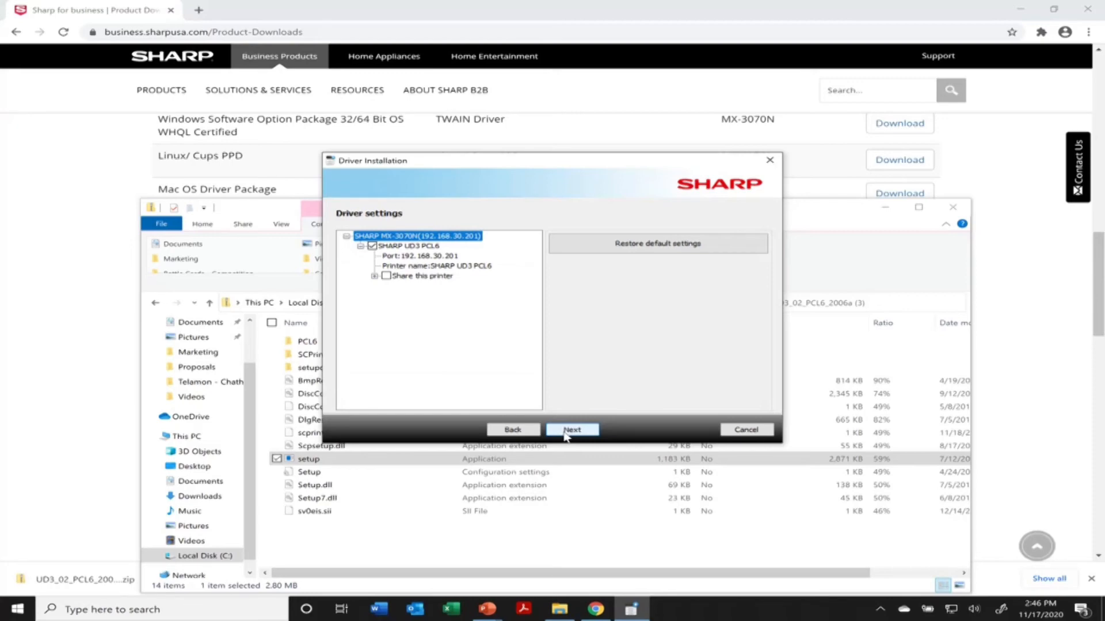
click(572, 429)
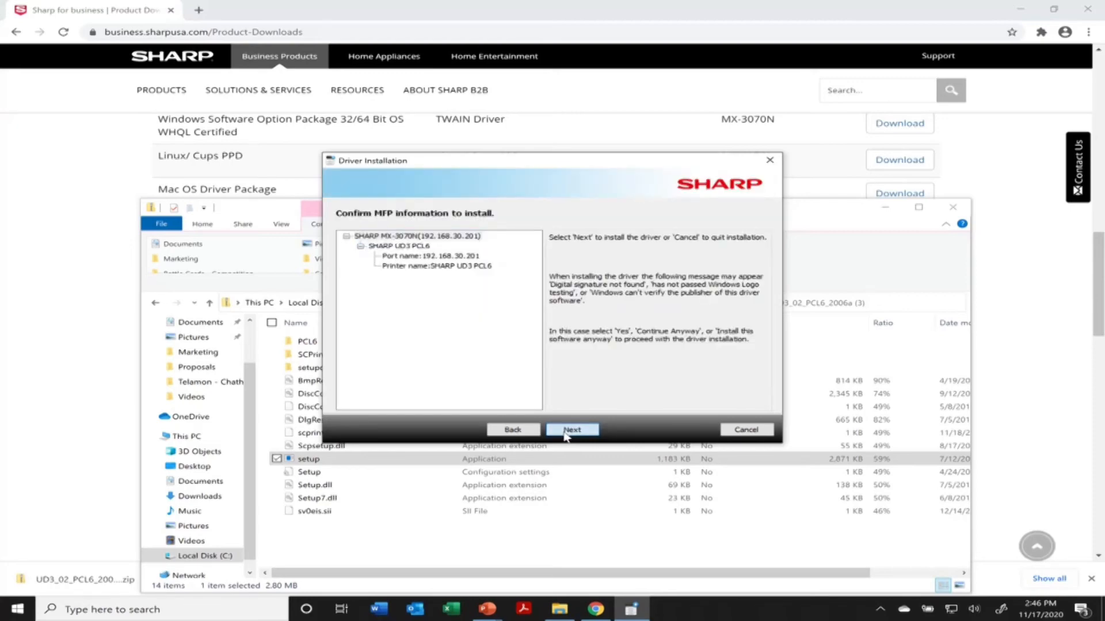
click(572, 429)
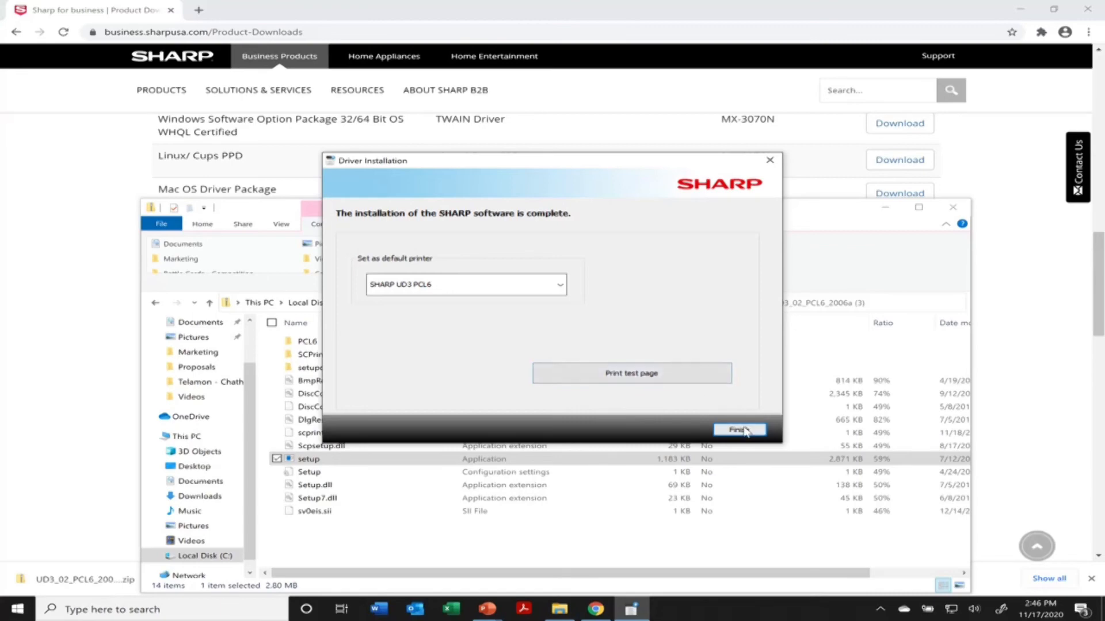
click(739, 430)
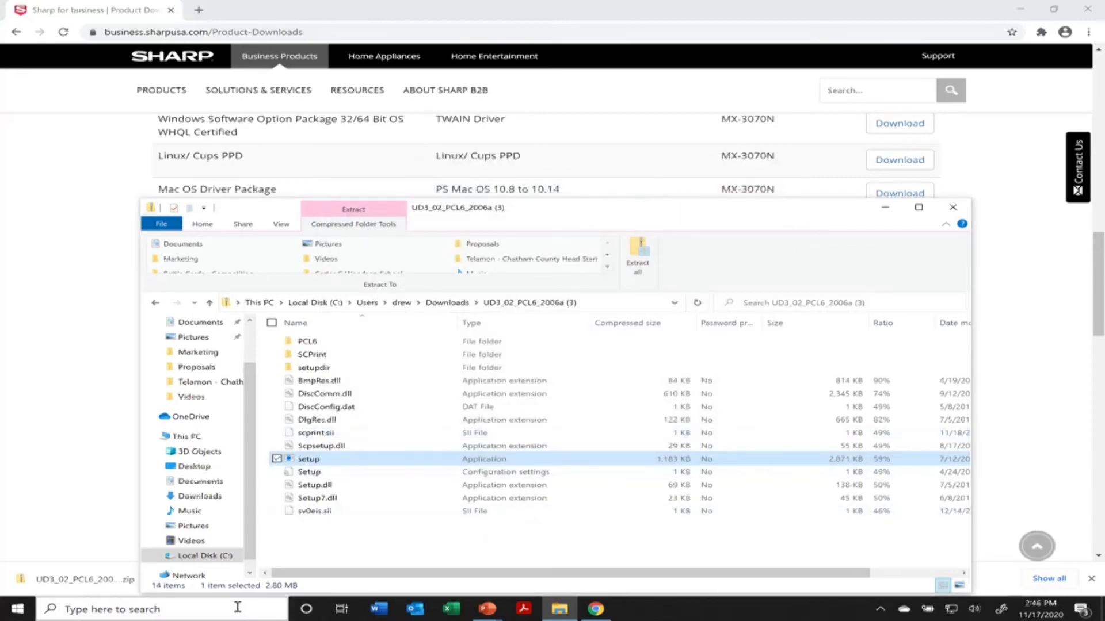
- Open Devices and Printers from Control Panel and confirm SHARP UD3 PCL6 is the default printer
text(control Panel)
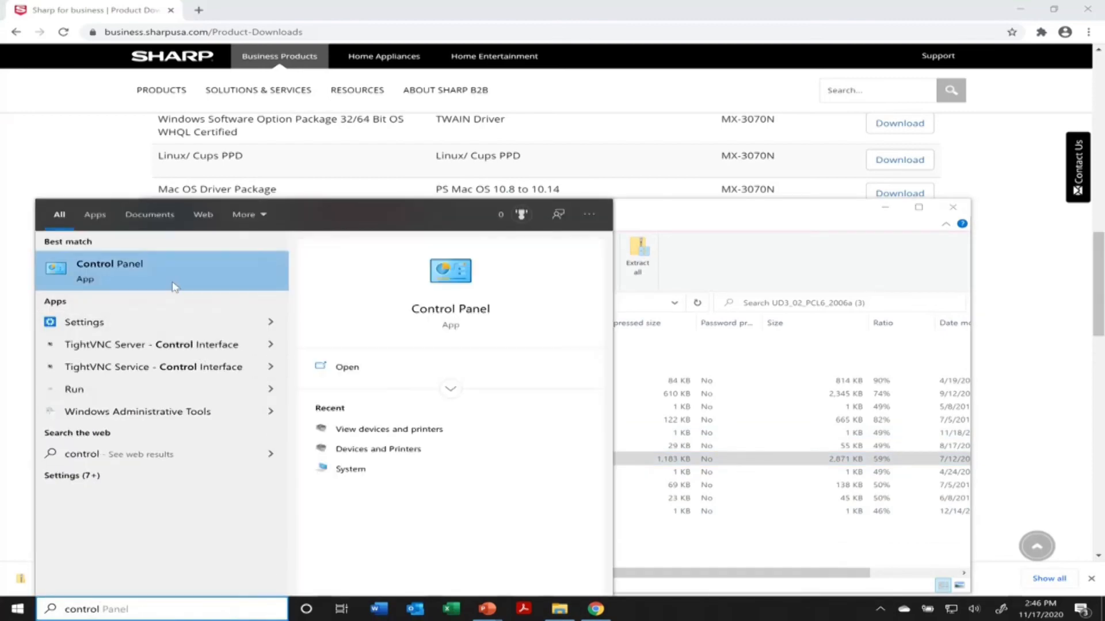
click(109, 271)
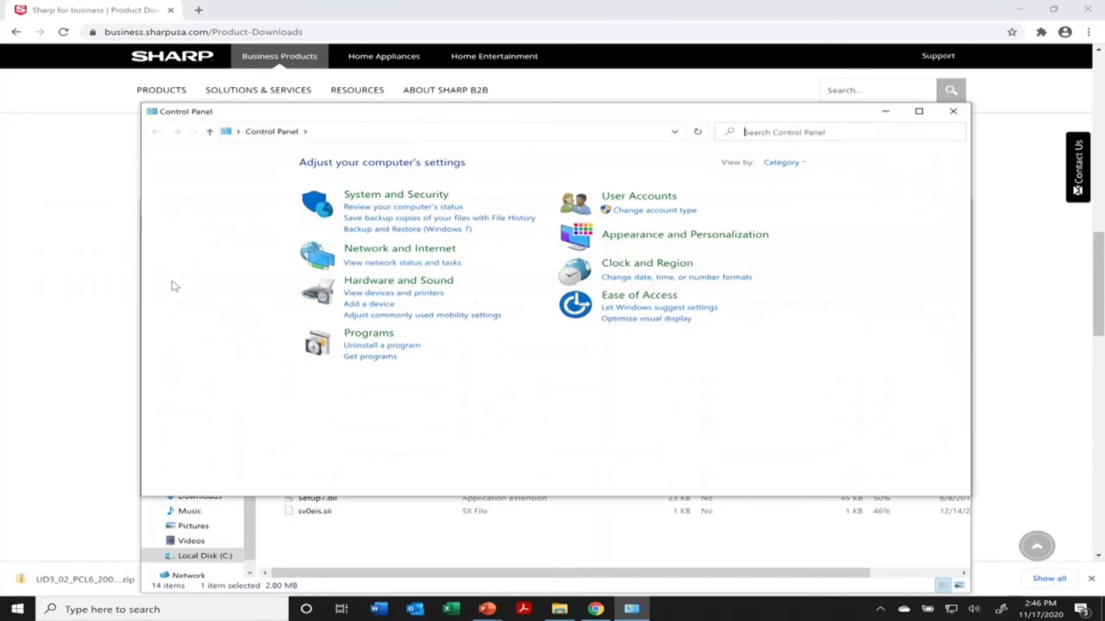
mouse_move(417, 297)
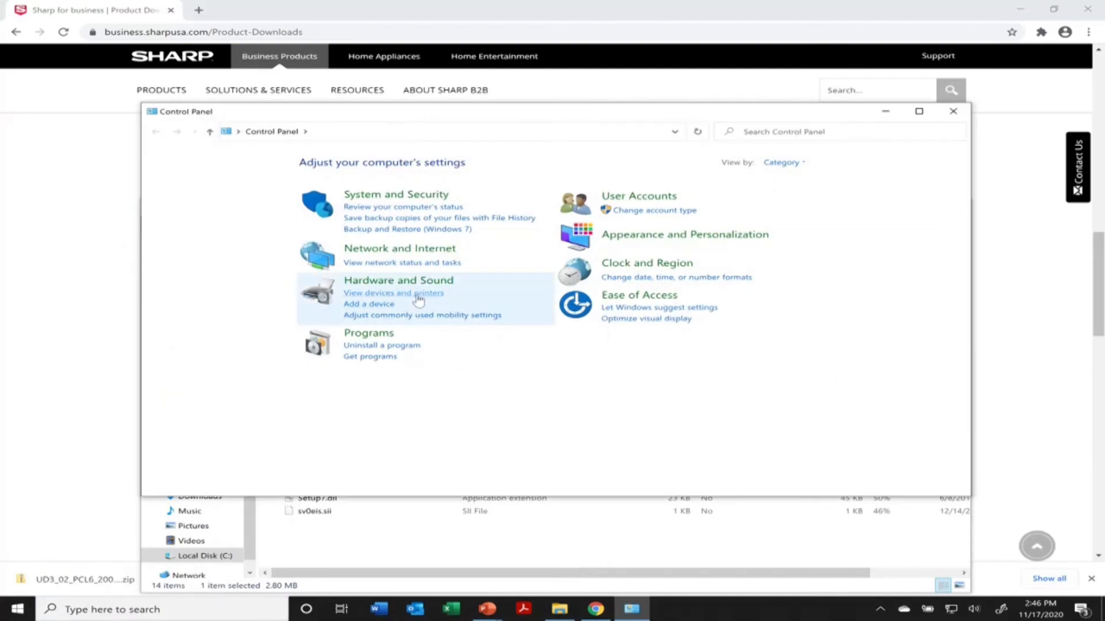
click(392, 293)
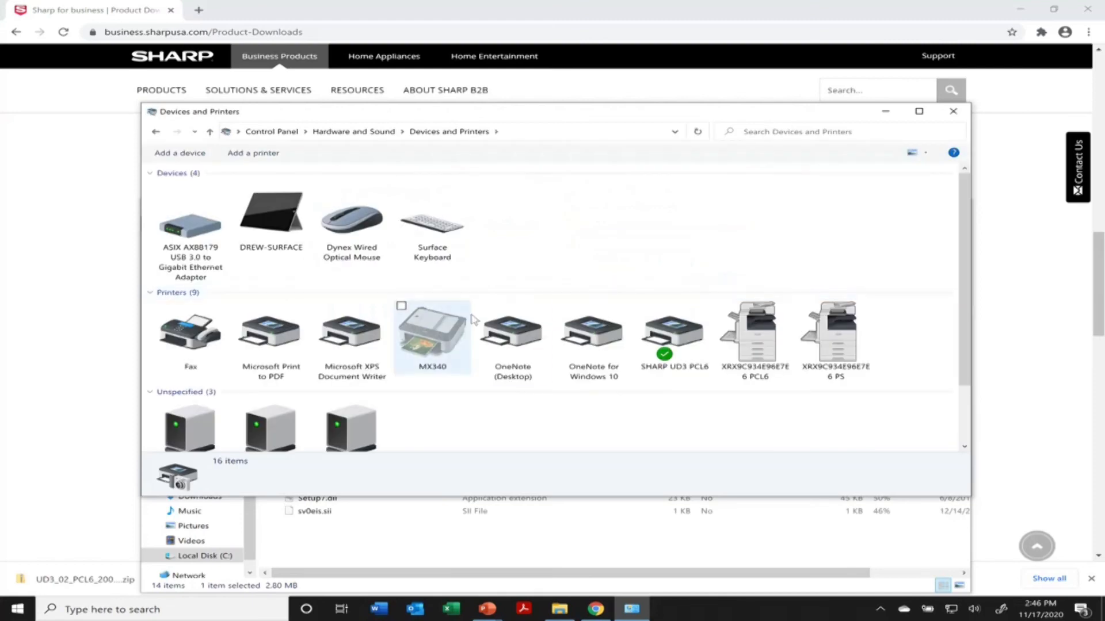
click(673, 334)
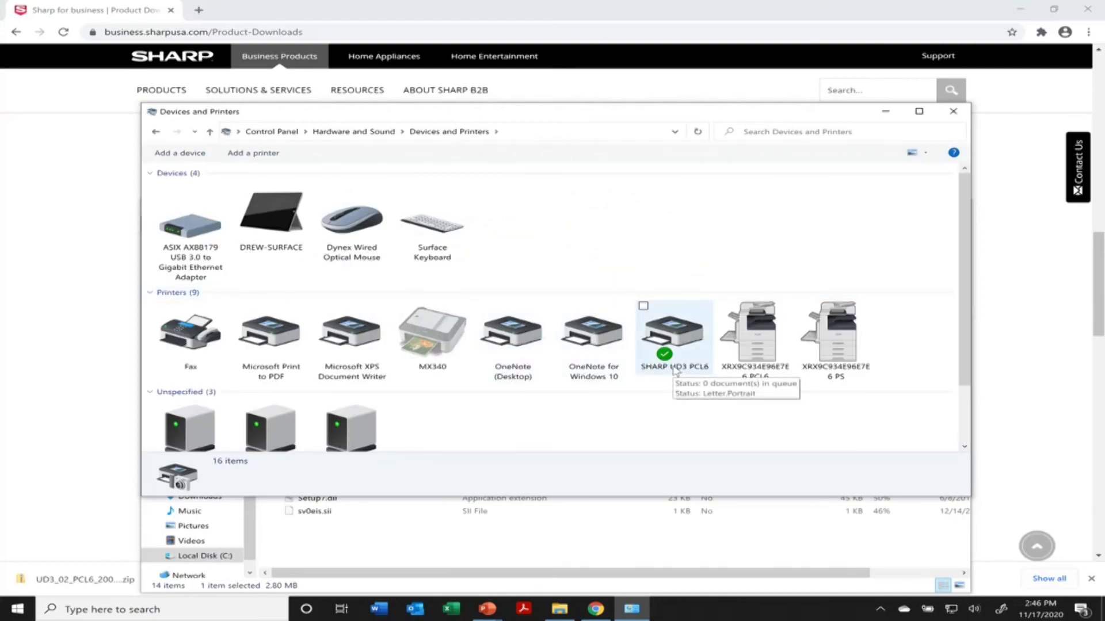
right_click(672, 333)
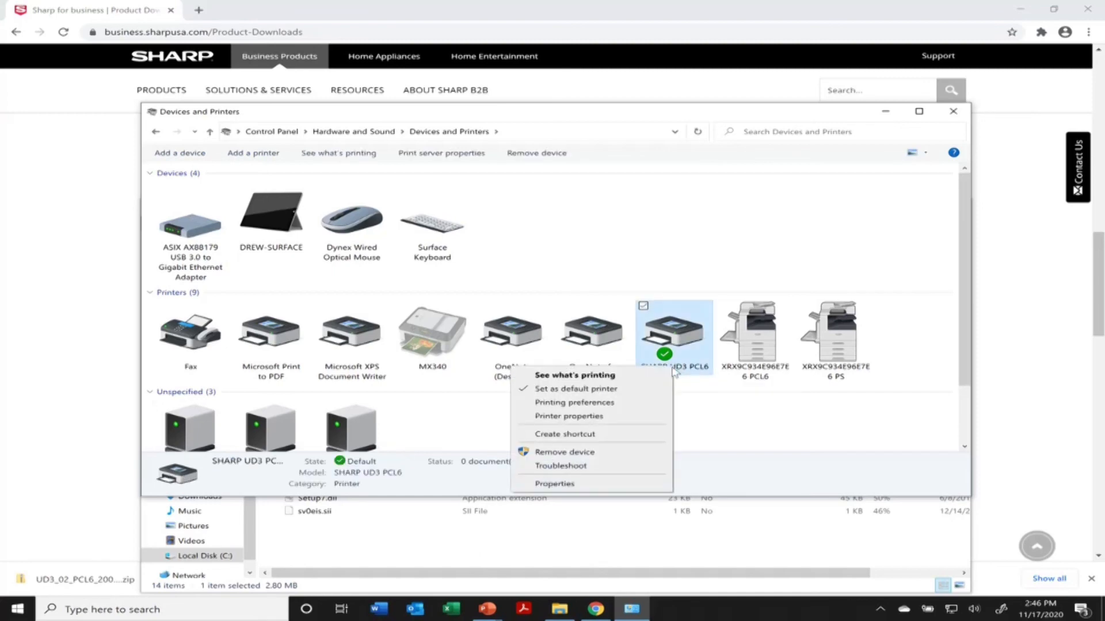
mouse_move(609, 393)
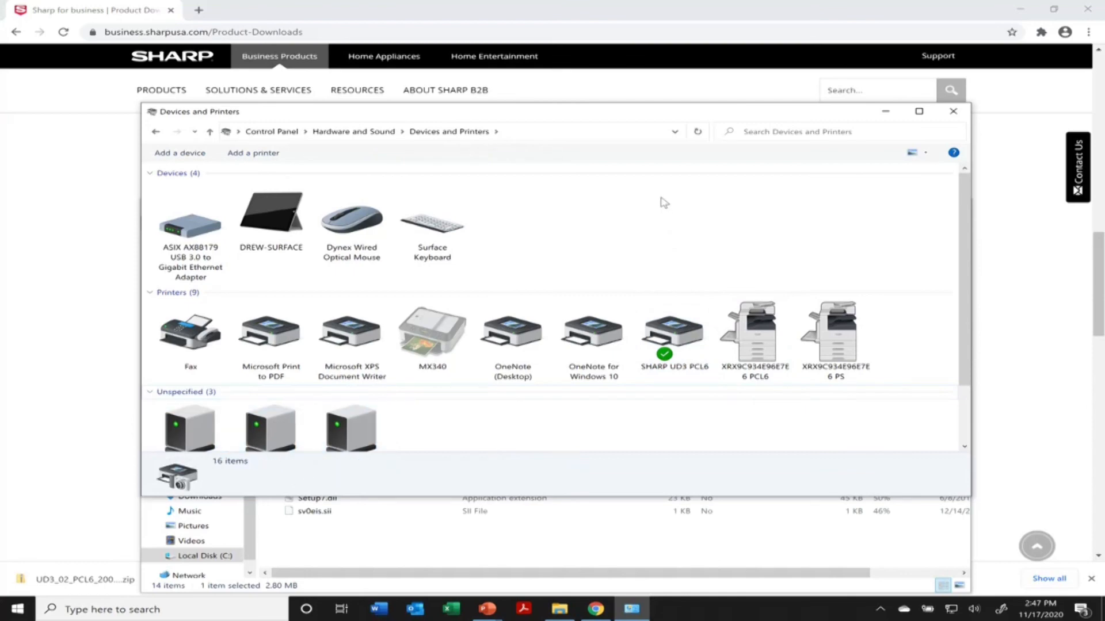
scroll(down, 3)
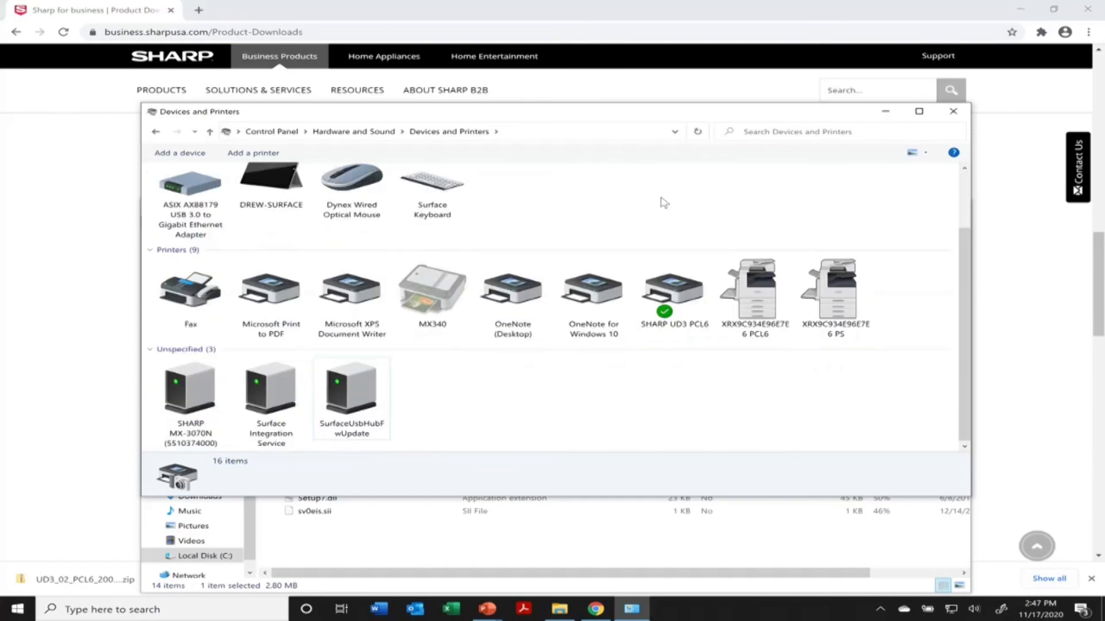